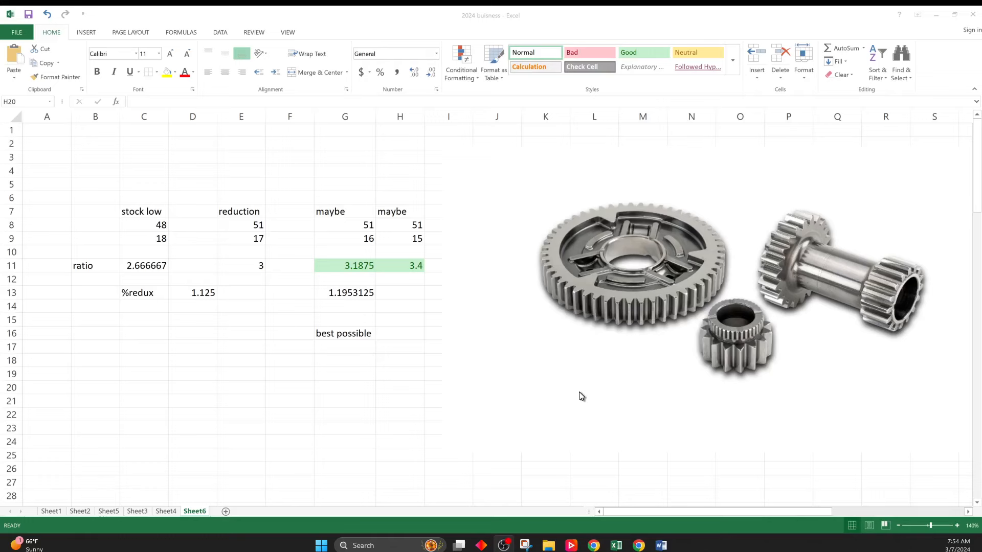
pyautogui.moveTo(654, 282)
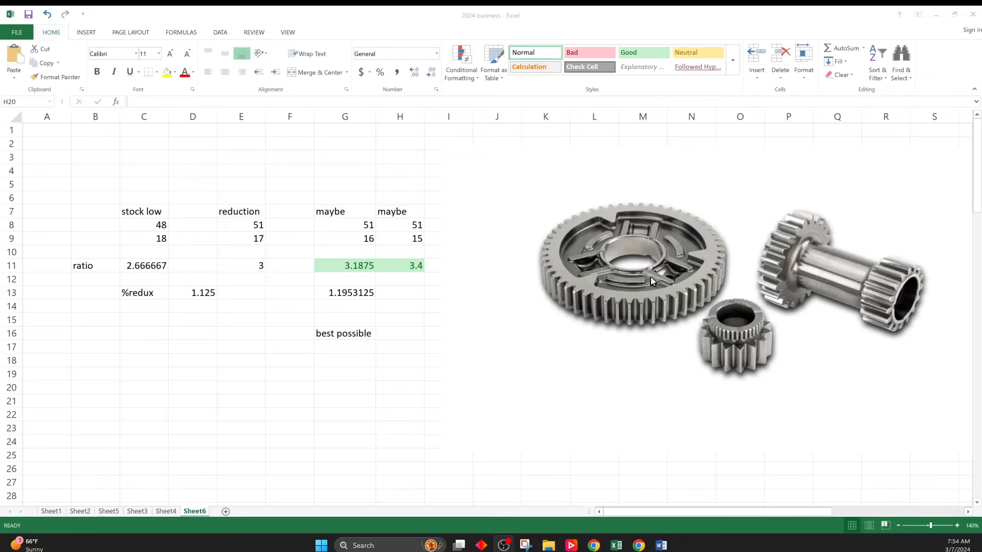
pyautogui.moveTo(735, 269)
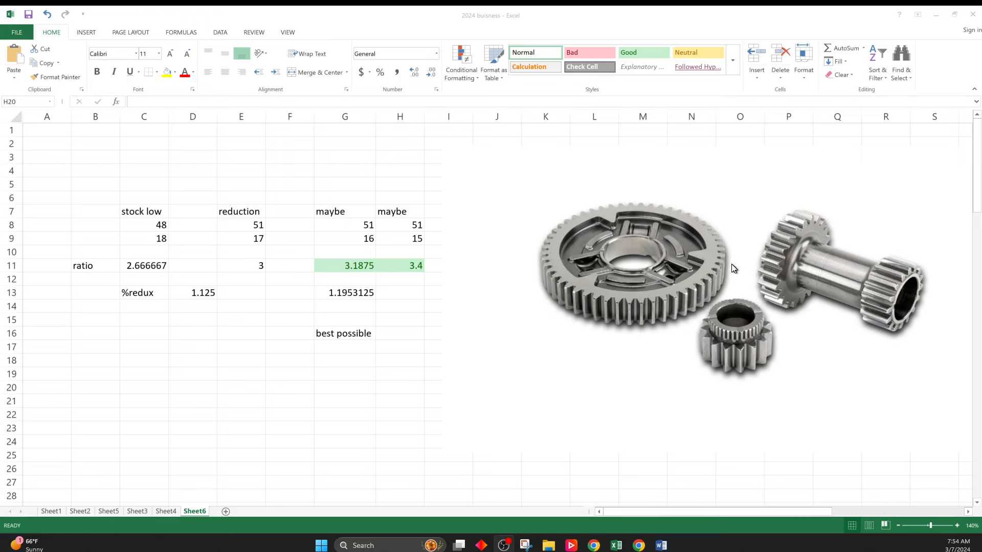
pyautogui.moveTo(825, 223)
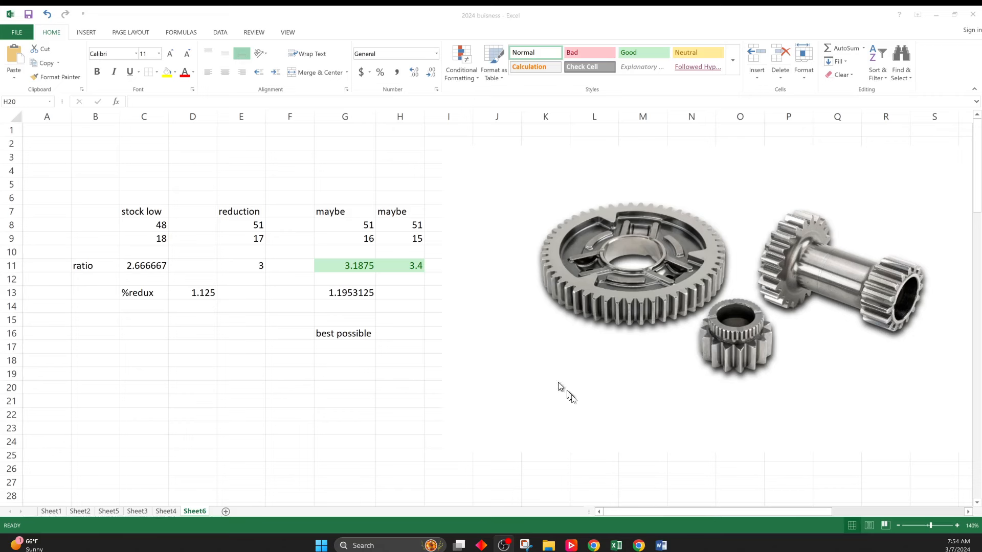
pyautogui.moveTo(914, 344)
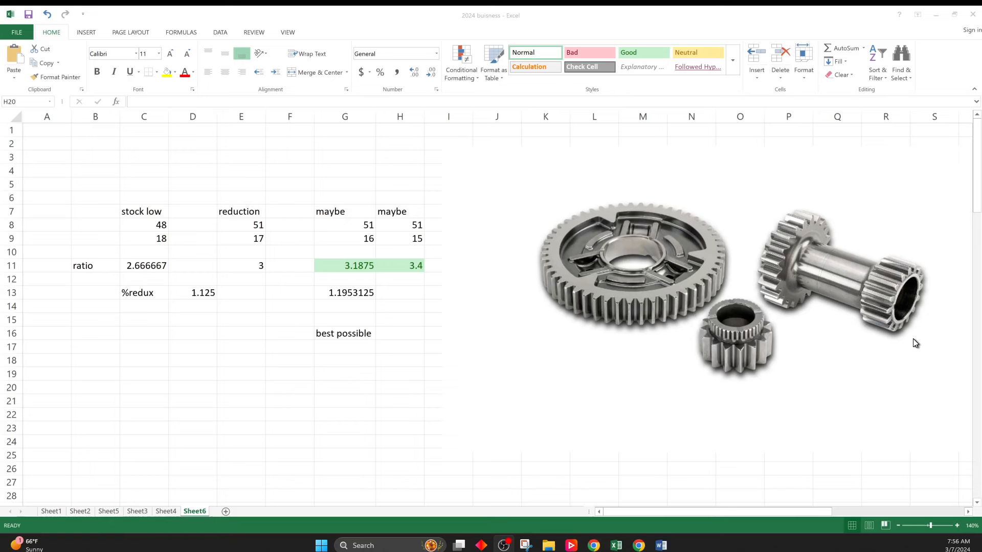
pyautogui.moveTo(715, 241)
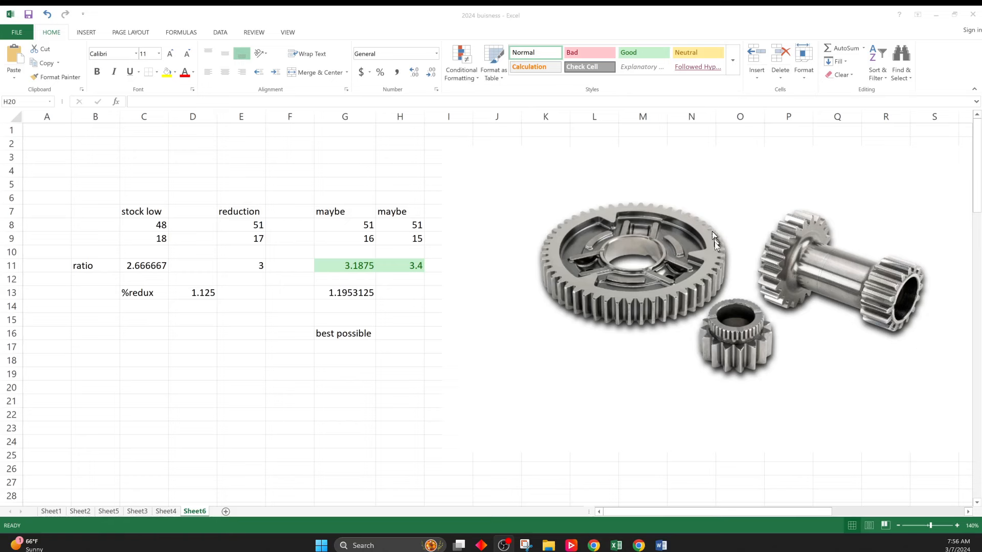
pyautogui.moveTo(328, 228)
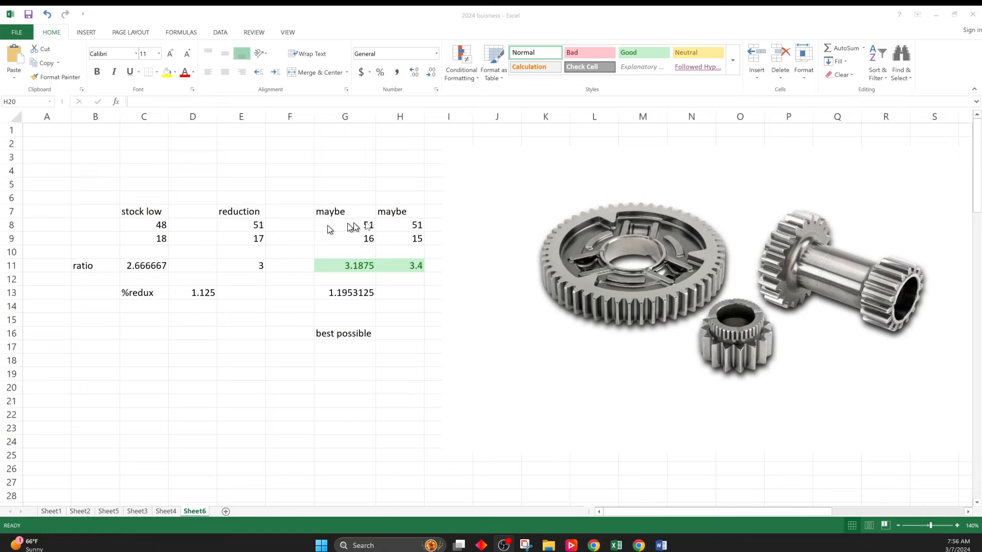
# - Fill tooth counts E8:H8 yellow and E9:H9 light red, then deselect the gear photo
pyautogui.moveTo(258, 225); pyautogui.dragTo(417, 225)
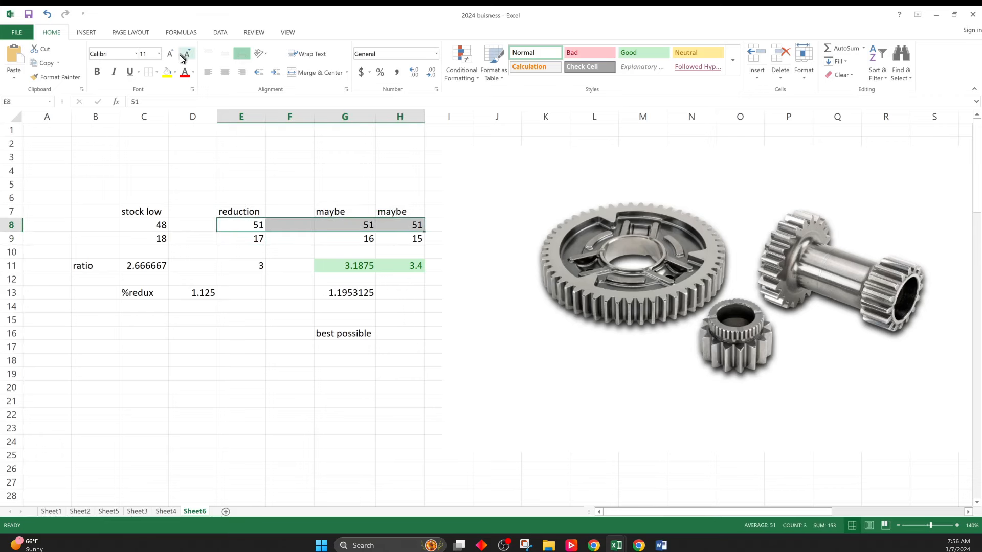
pyautogui.click(166, 72)
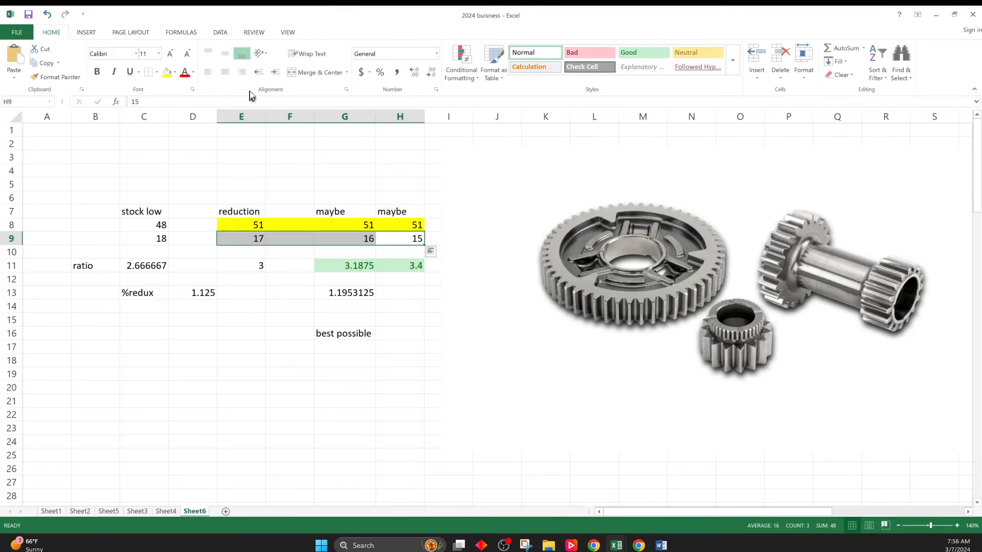
pyautogui.click(589, 52)
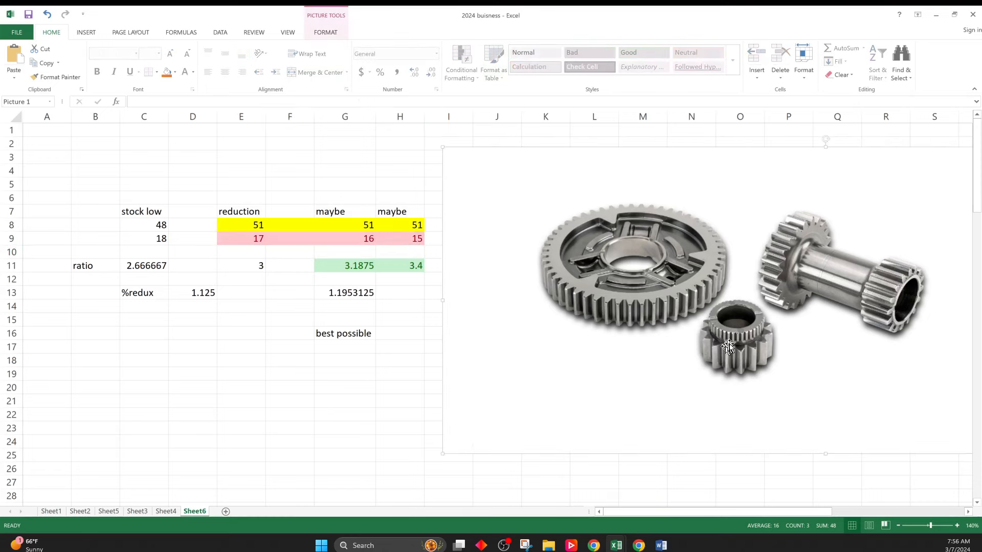
pyautogui.moveTo(739, 381)
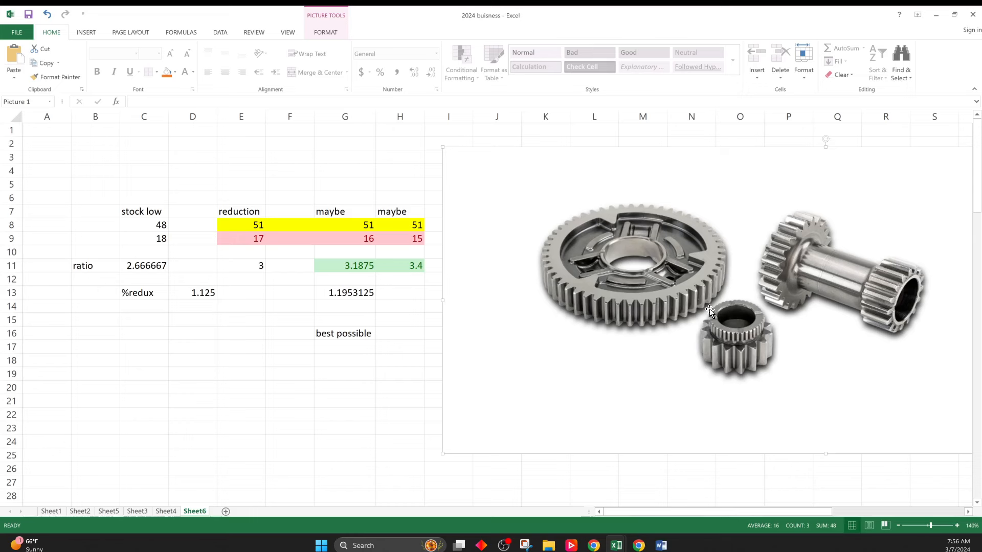
pyautogui.moveTo(723, 306)
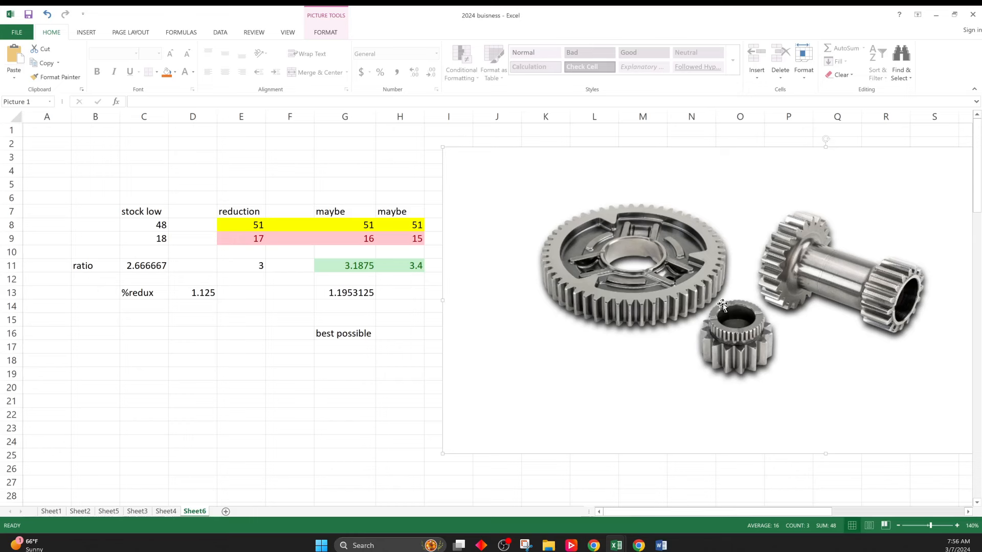
pyautogui.moveTo(768, 322)
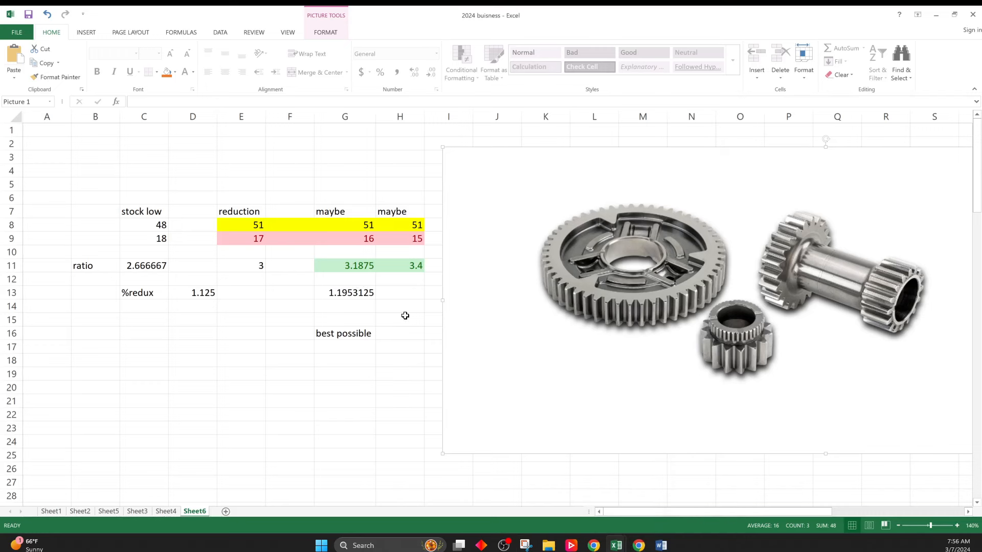
pyautogui.click(400, 238)
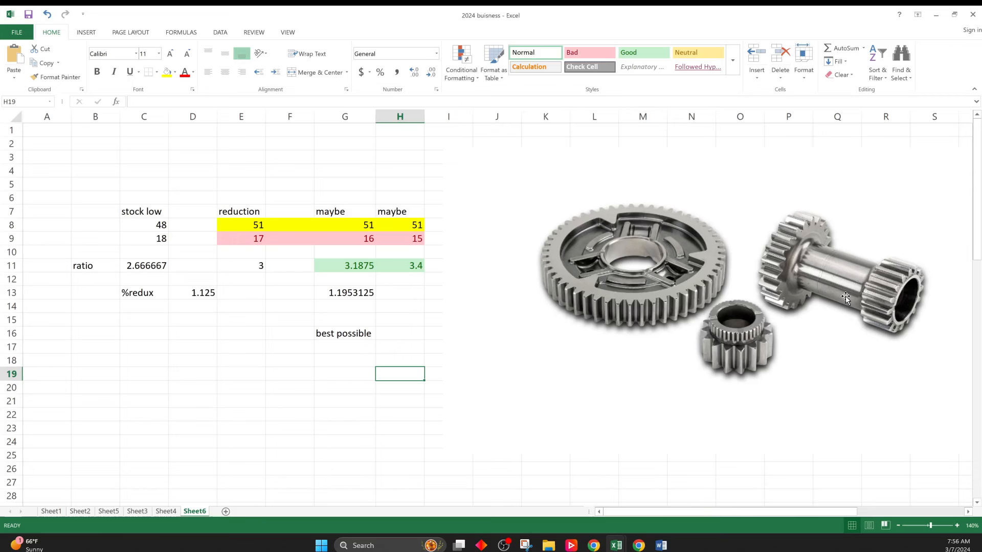
pyautogui.click(143, 225)
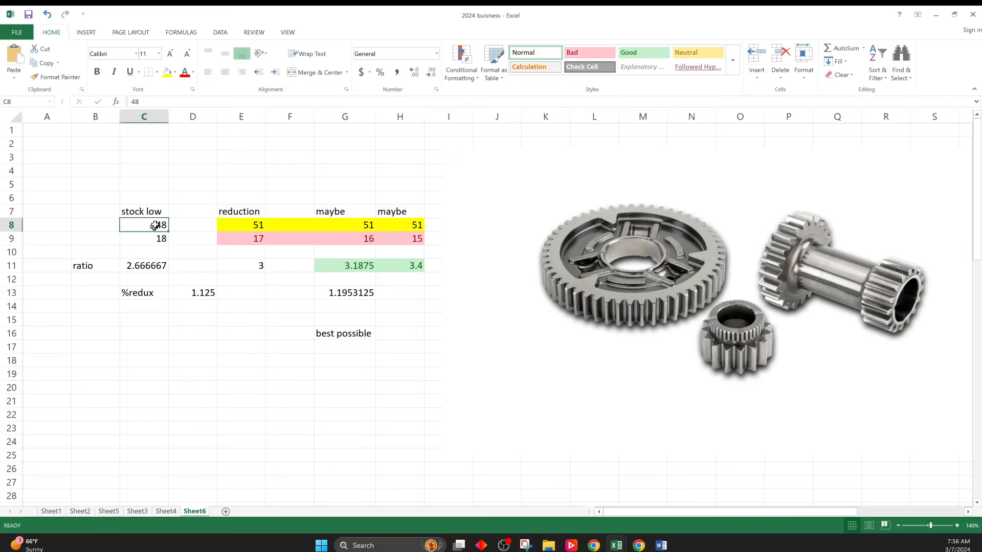
pyautogui.click(144, 239)
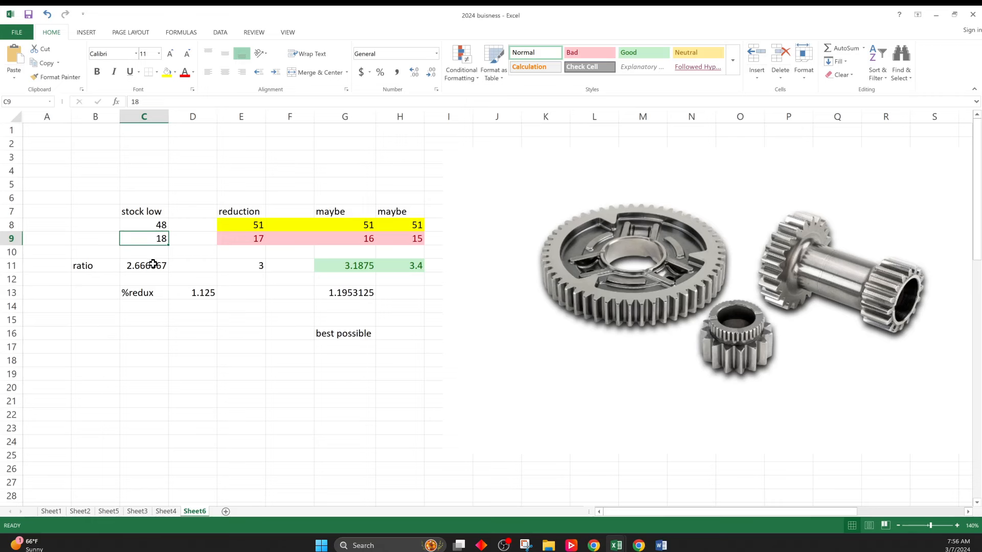
pyautogui.doubleClick(144, 266)
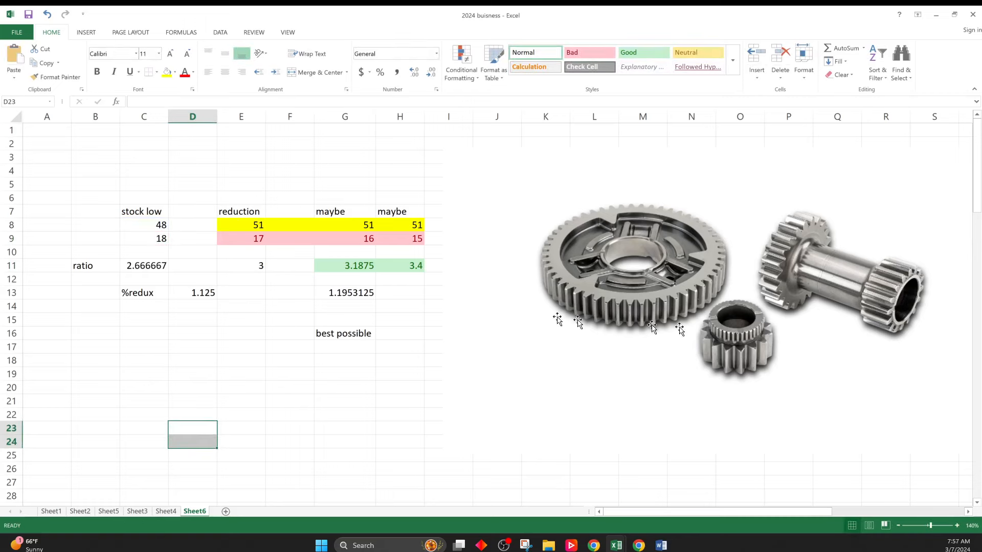
pyautogui.click(242, 266)
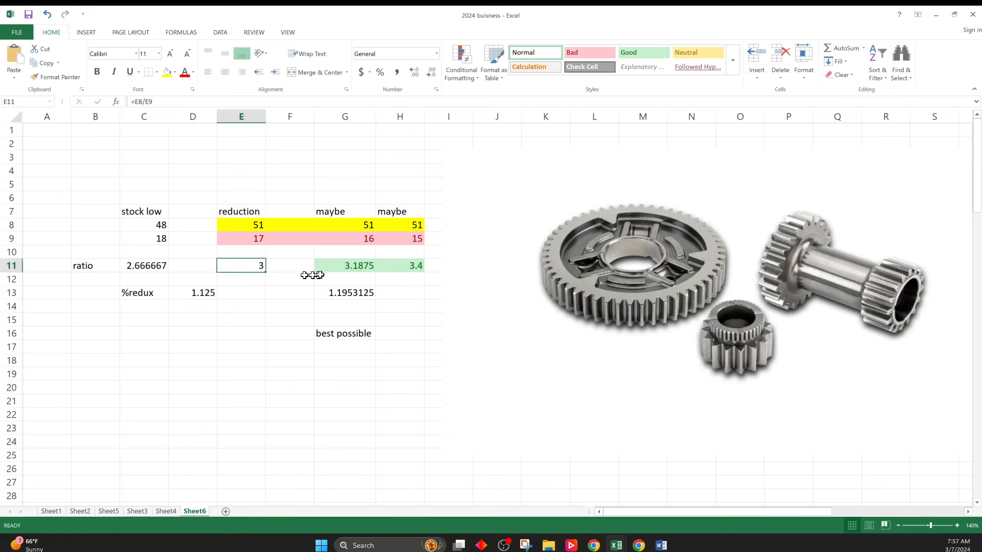
pyautogui.click(344, 266)
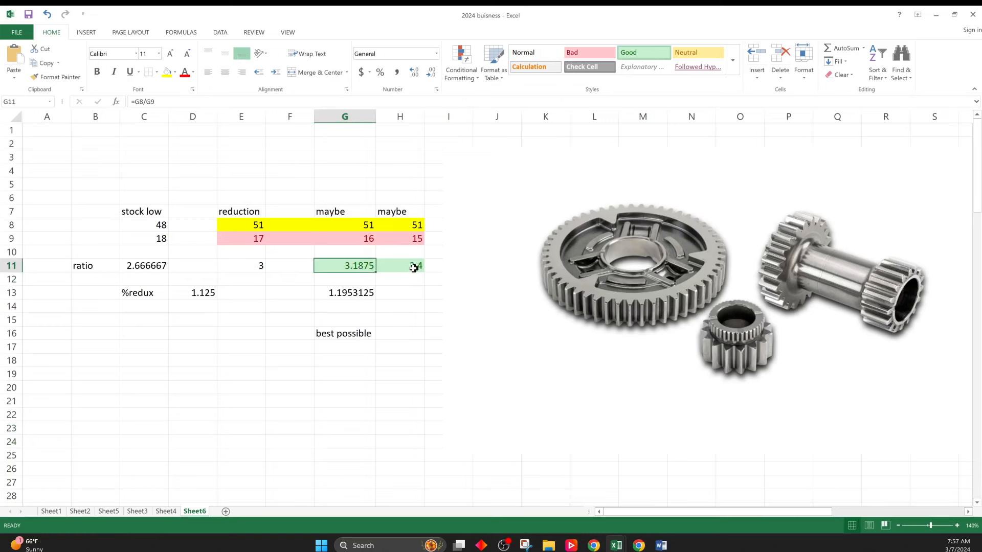
pyautogui.click(400, 266)
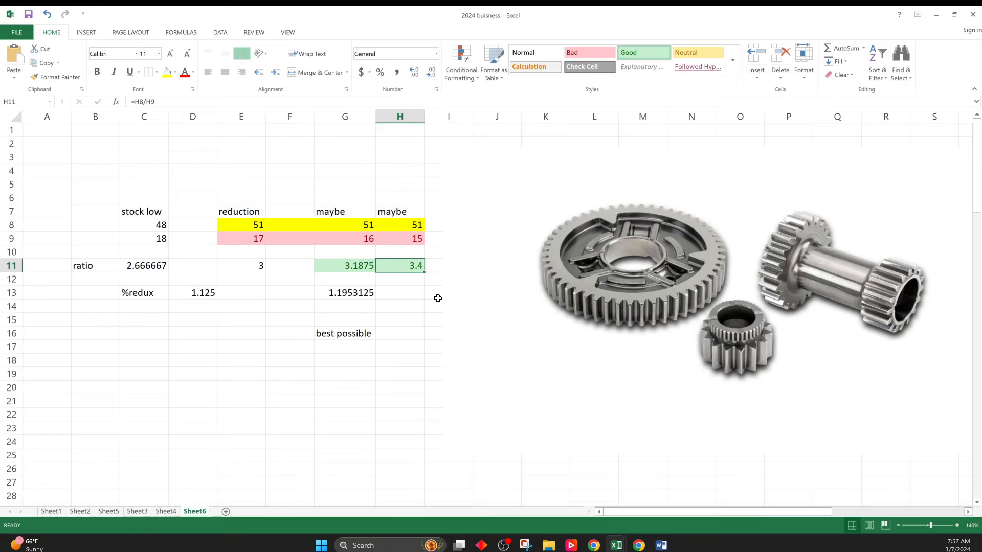
pyautogui.moveTo(372, 405)
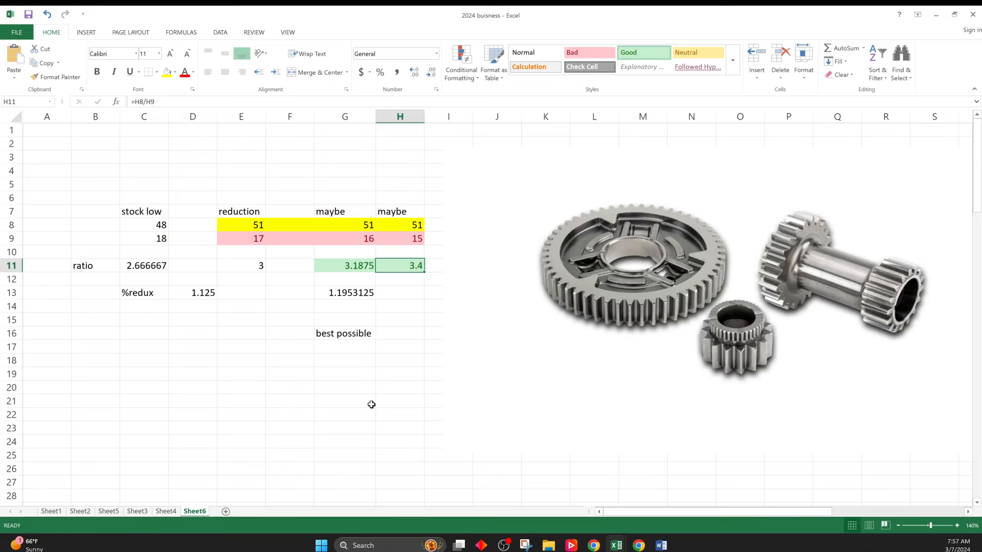
# - Enter the %redux formula =E11/C11, giving 1.125 as reduction ratio over stock ratio
pyautogui.click(345, 401)
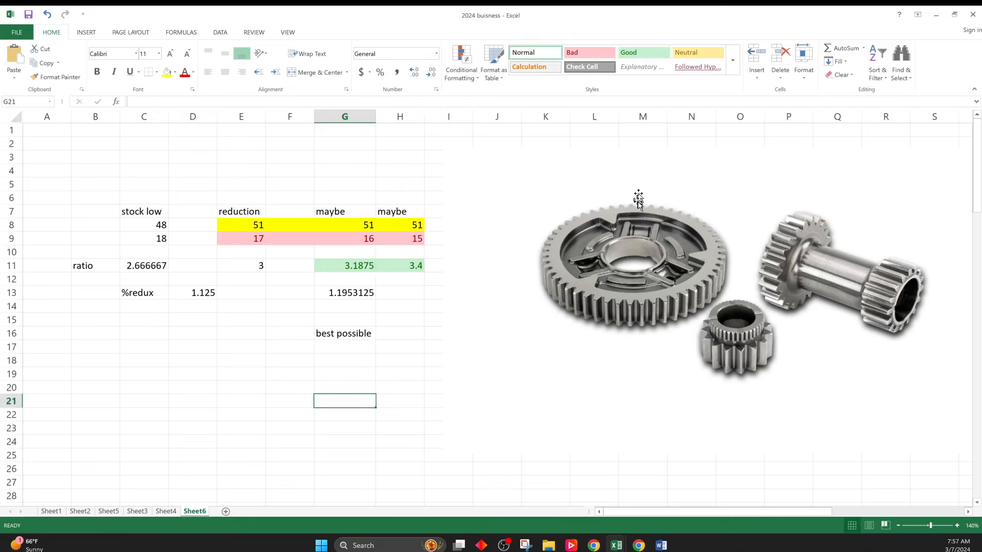
pyautogui.moveTo(637, 266)
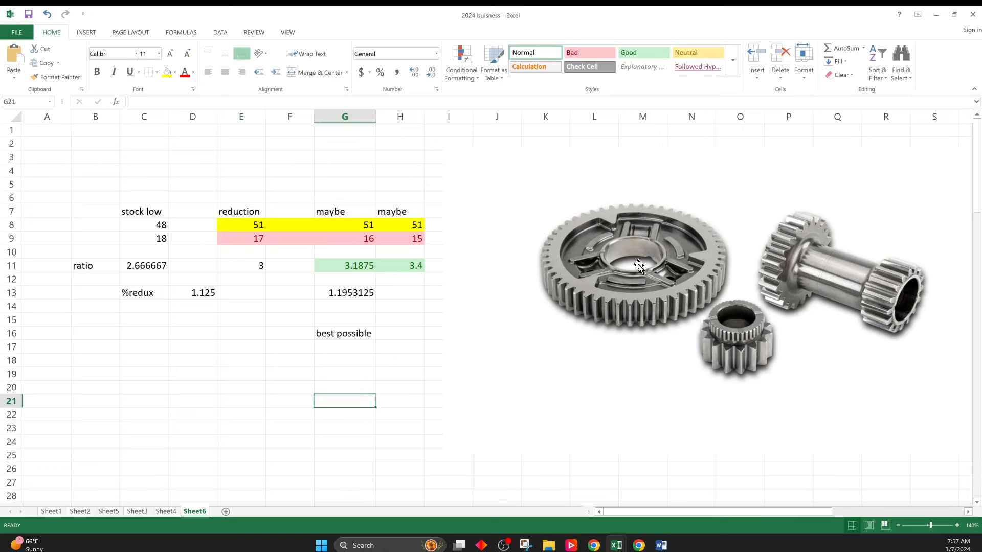
pyautogui.moveTo(738, 321)
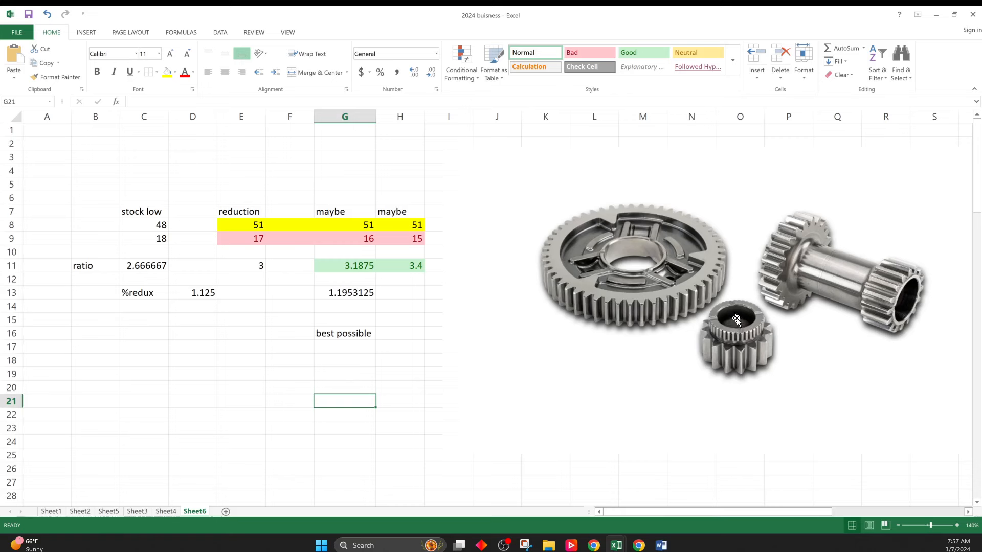
pyautogui.moveTo(645, 254)
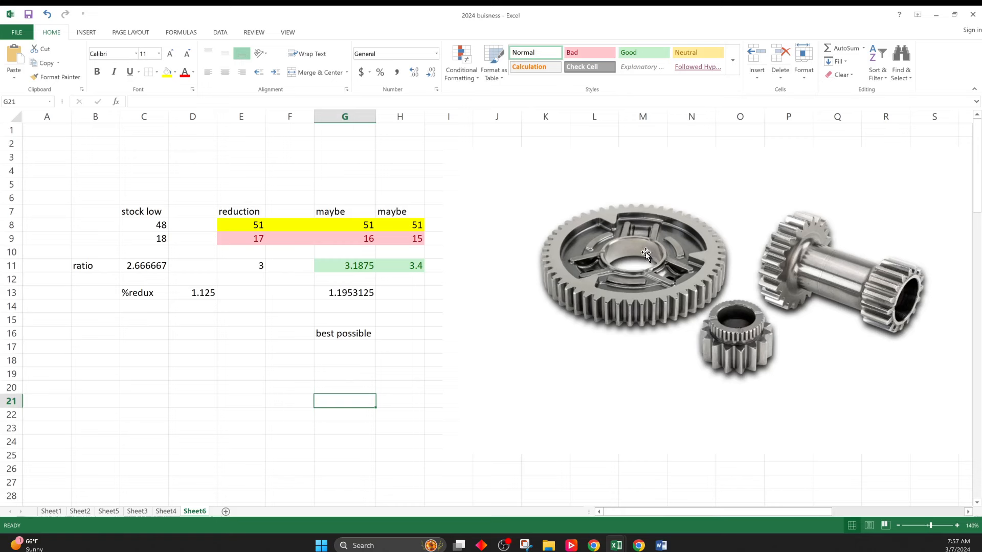
pyautogui.moveTo(621, 256)
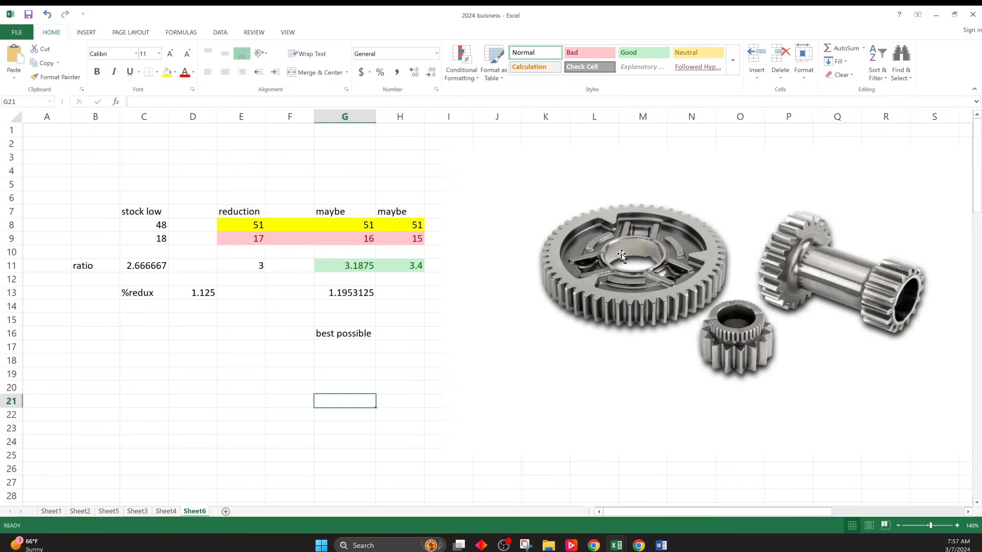
pyautogui.moveTo(724, 352)
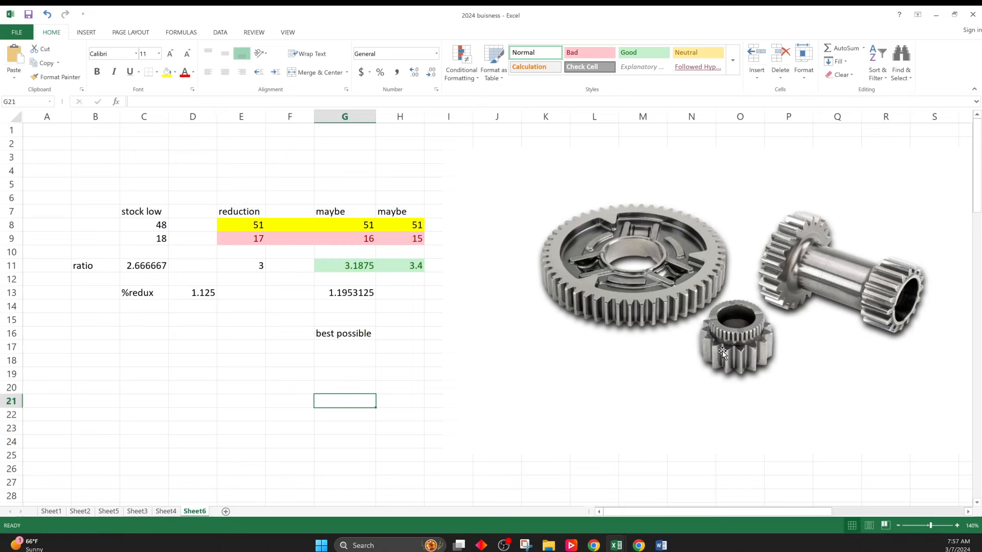
pyautogui.click(241, 238)
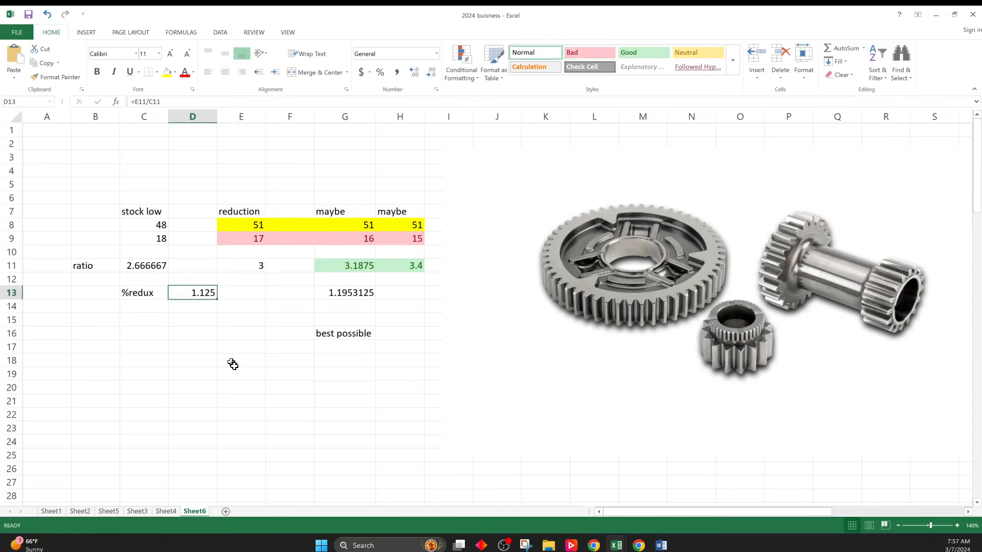
pyautogui.moveTo(394, 227)
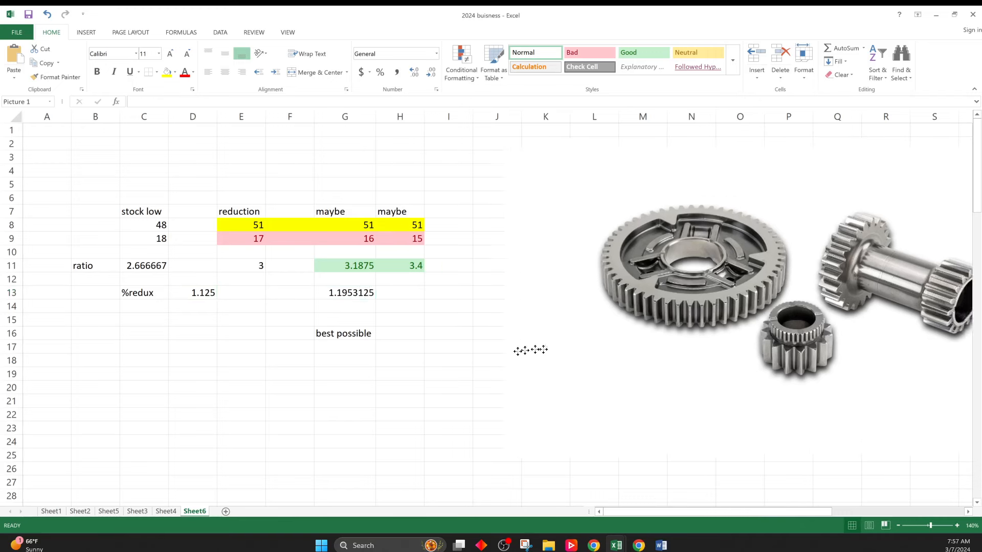
# - Enter =H11/C11 in H16 giving 1.275 best possible, style it Good green, and check the 1.1953125 formula
pyautogui.click(400, 334)
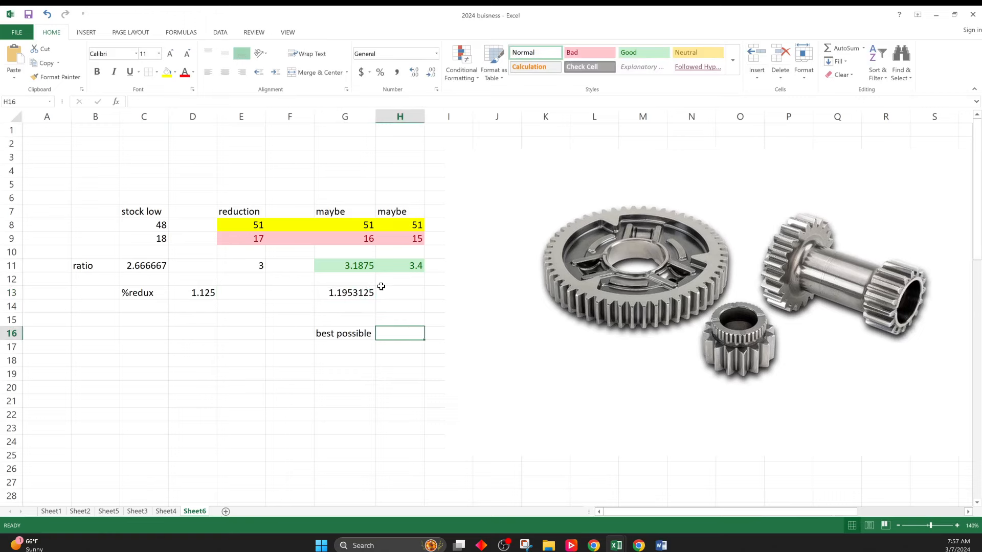
pyautogui.click(400, 266)
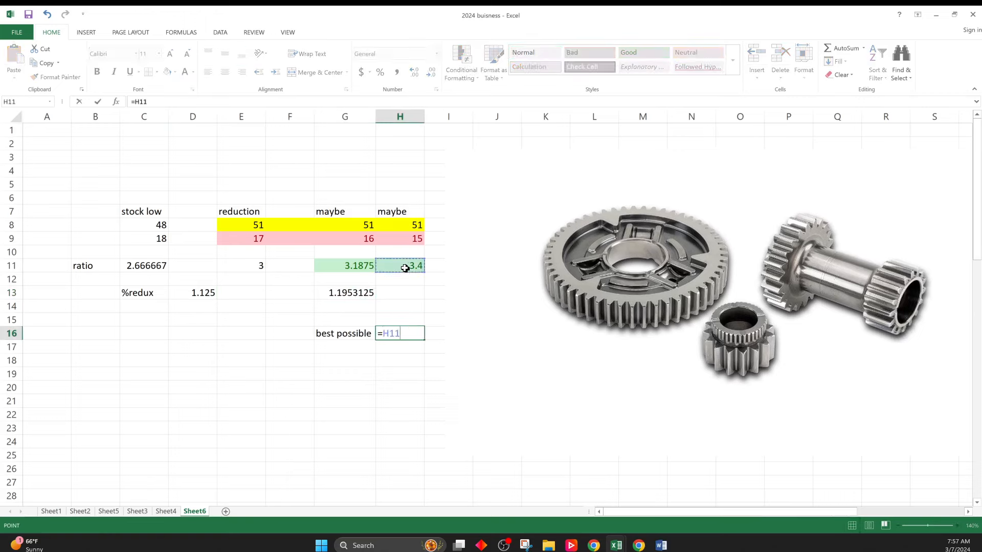
pyautogui.write('/')
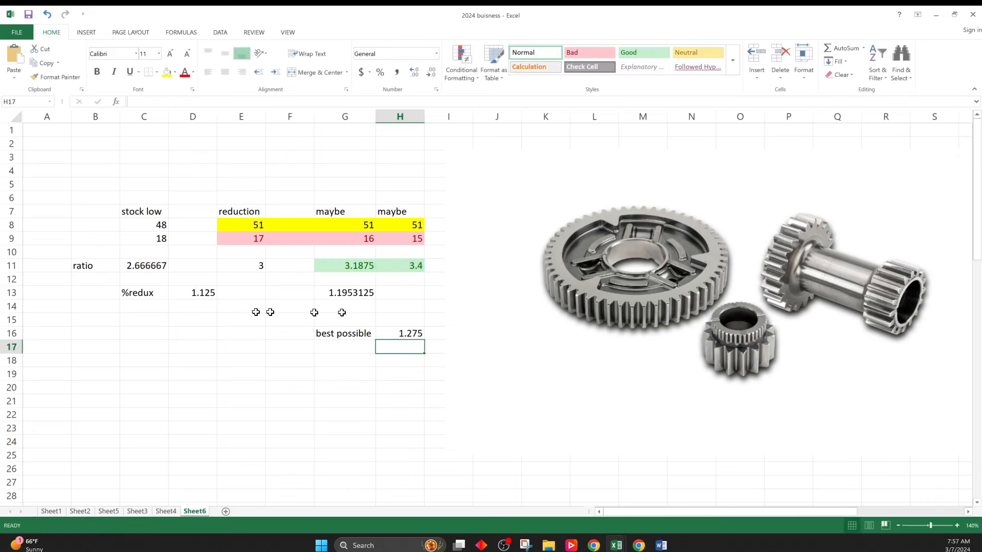
pyautogui.click(400, 334)
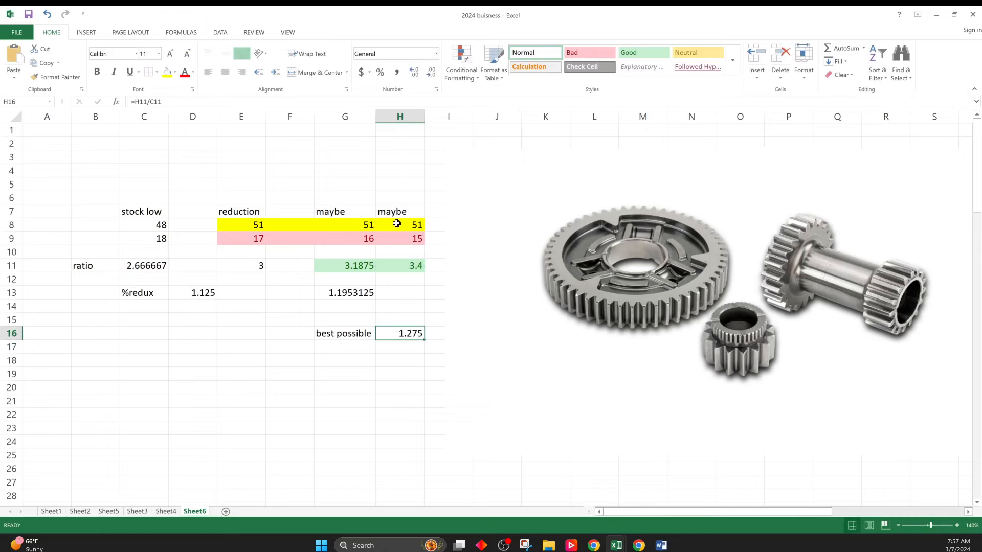
pyautogui.moveTo(403, 366)
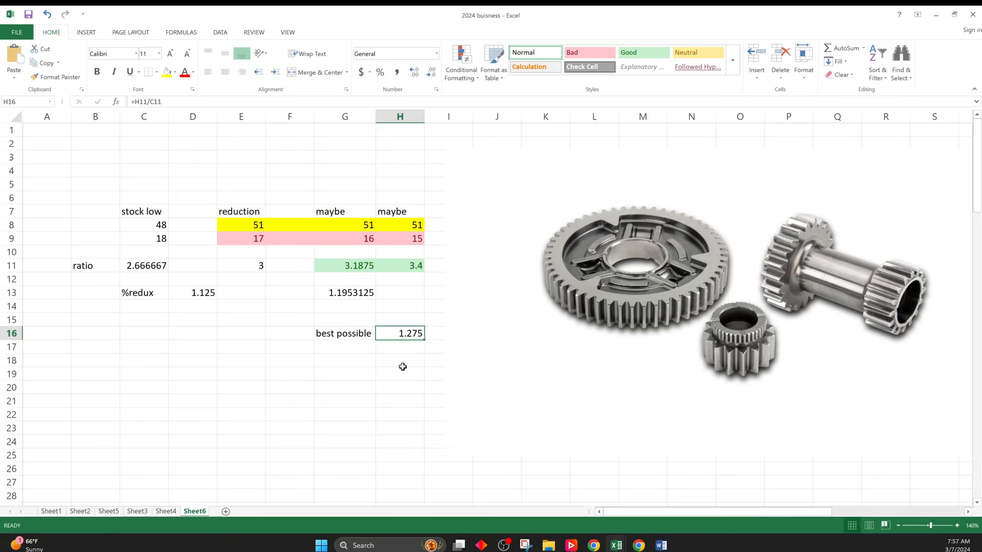
pyautogui.moveTo(399, 106)
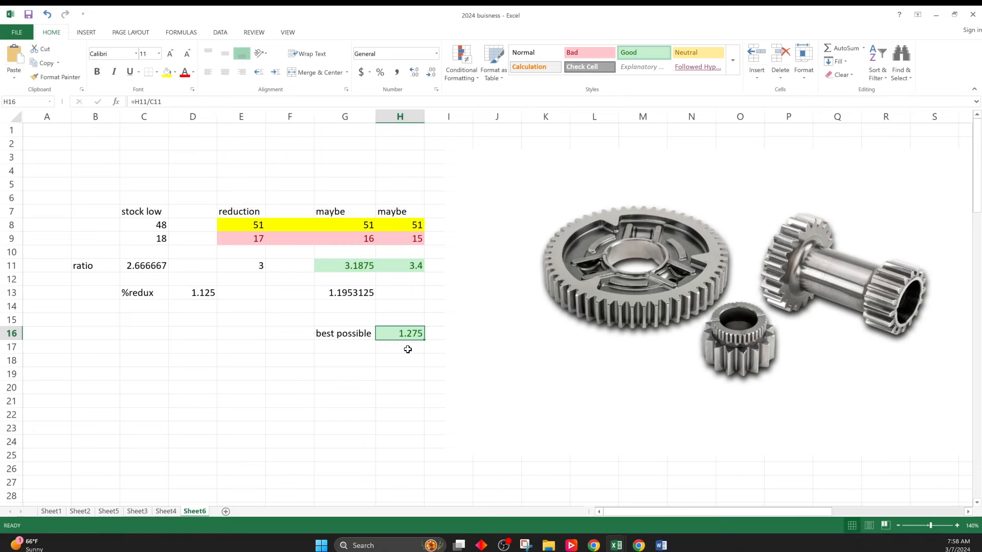
pyautogui.moveTo(729, 369)
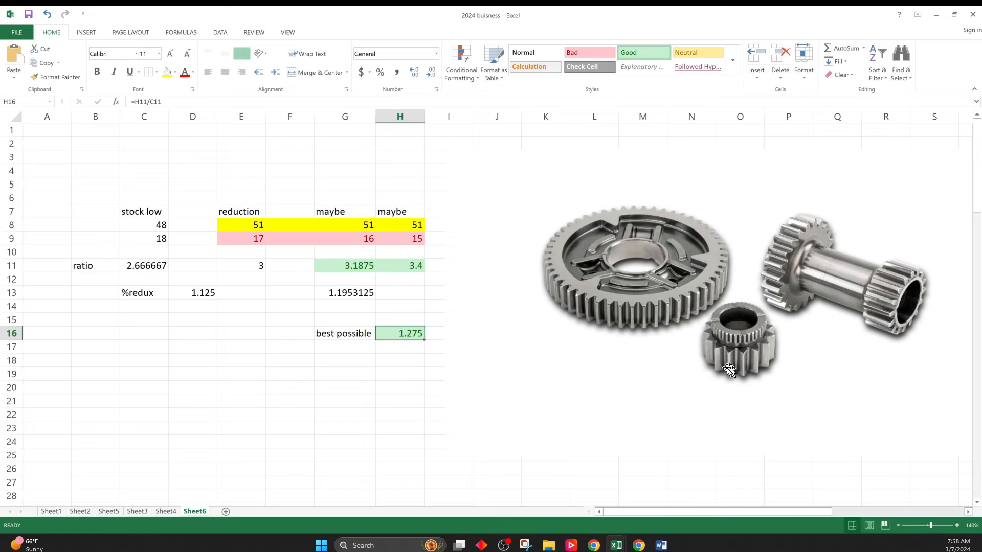
pyautogui.moveTo(702, 357)
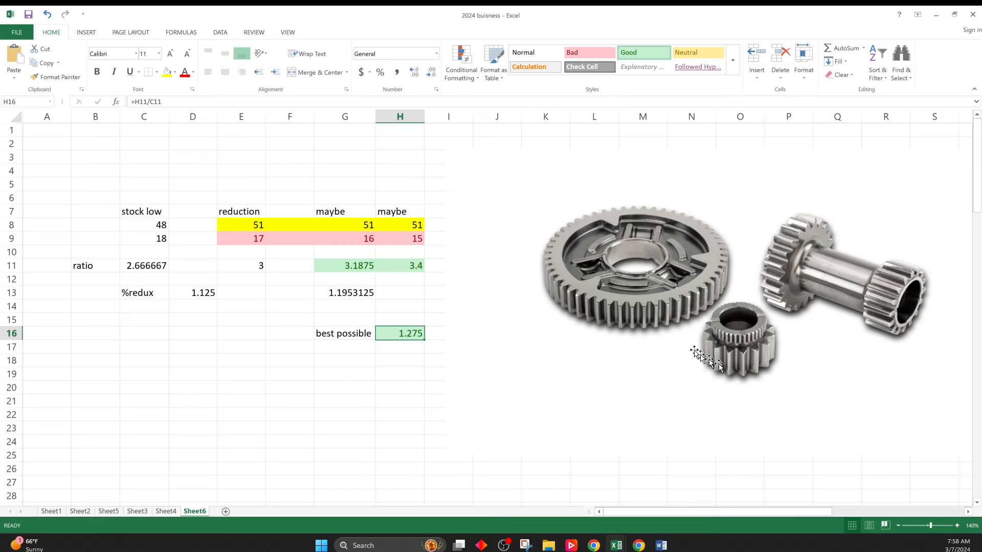
pyautogui.moveTo(702, 319)
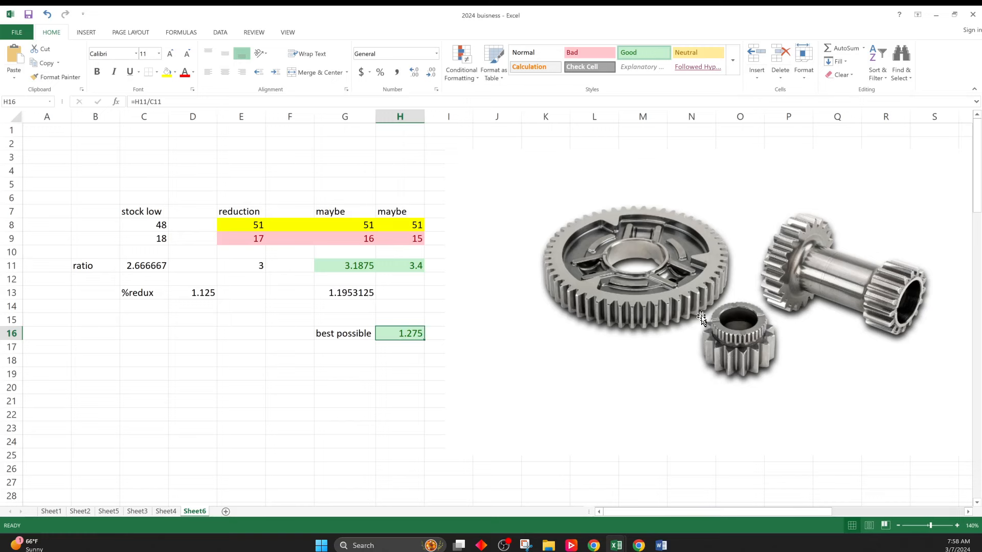
pyautogui.moveTo(701, 339)
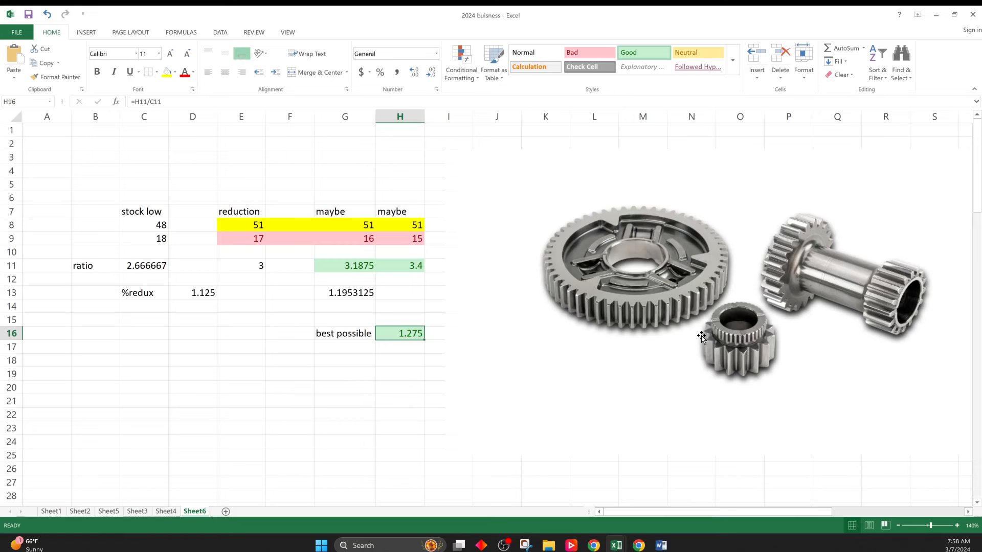
pyautogui.moveTo(389, 222)
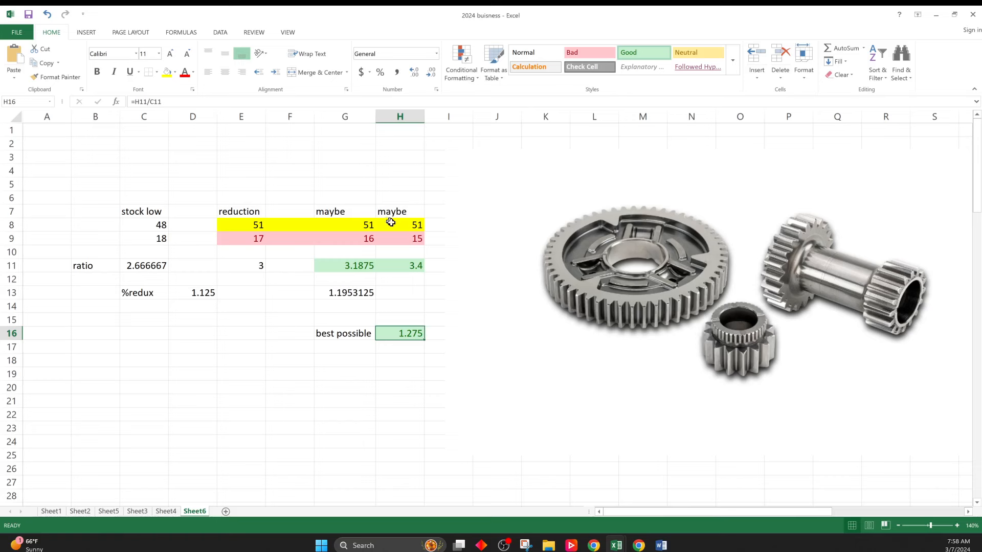
pyautogui.moveTo(591, 313)
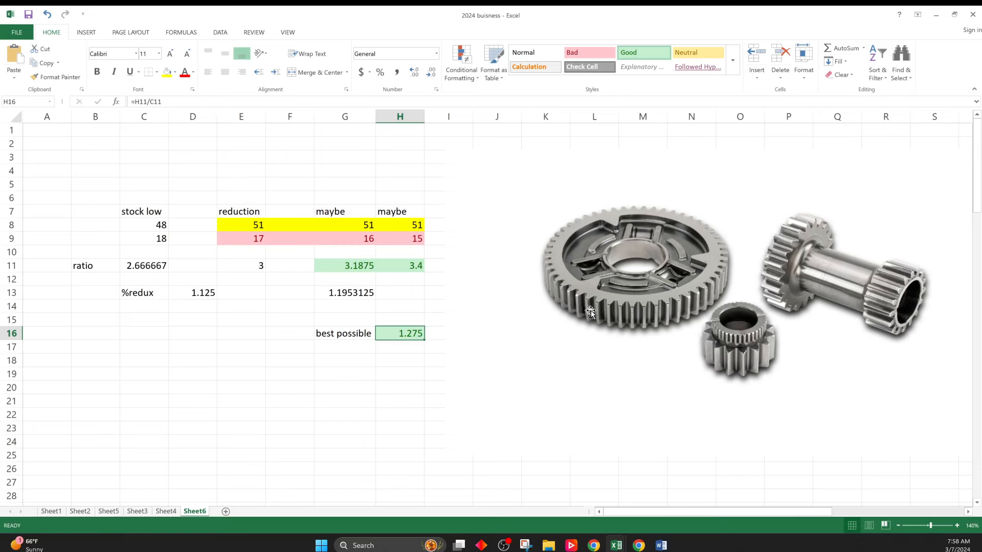
pyautogui.moveTo(362, 245)
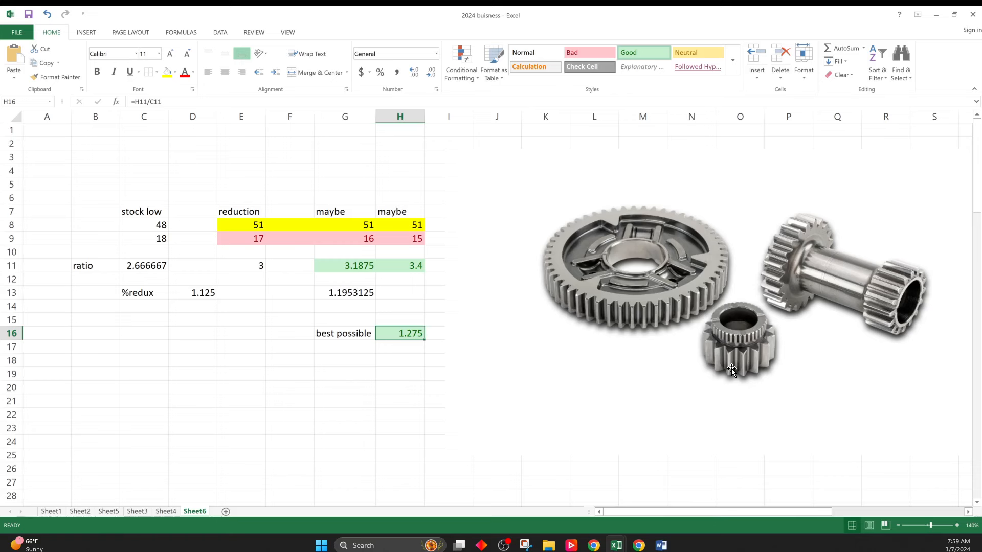
pyautogui.moveTo(106, 85)
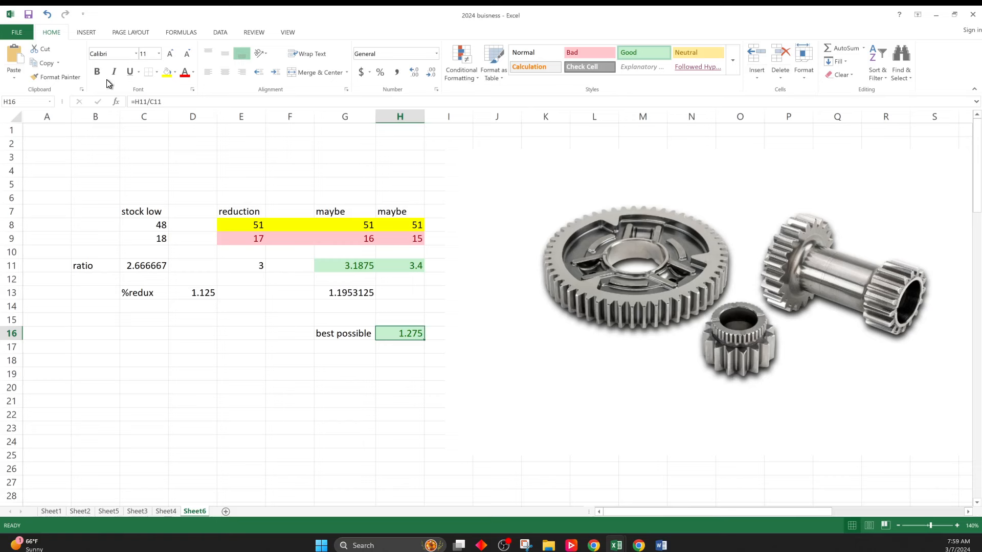
pyautogui.moveTo(577, 298)
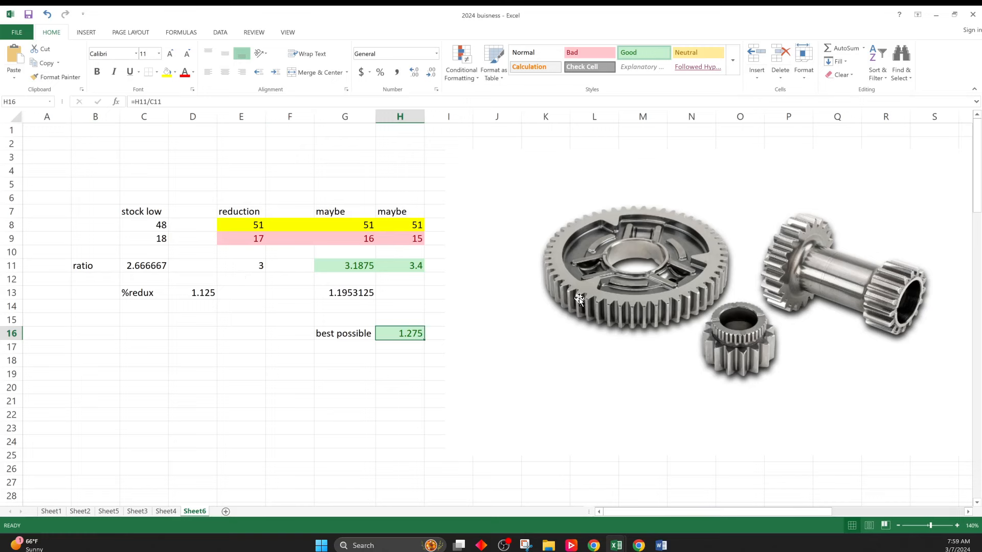
pyautogui.moveTo(589, 309)
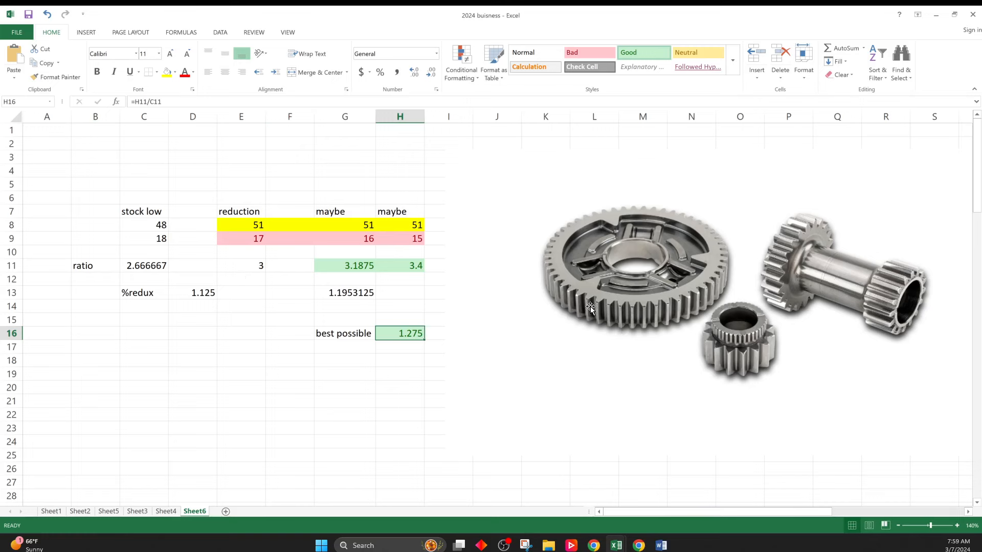
pyautogui.click(345, 292)
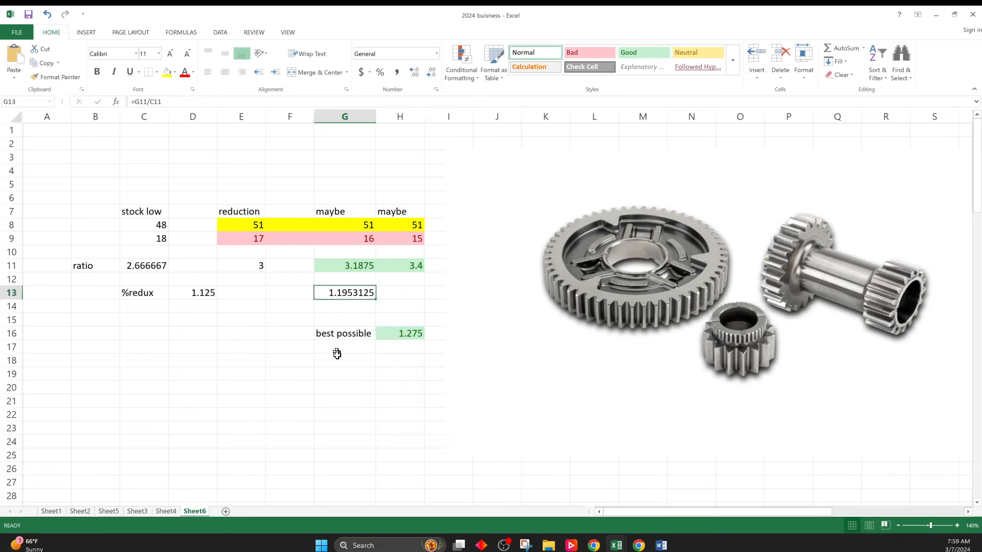
pyautogui.moveTo(337, 355)
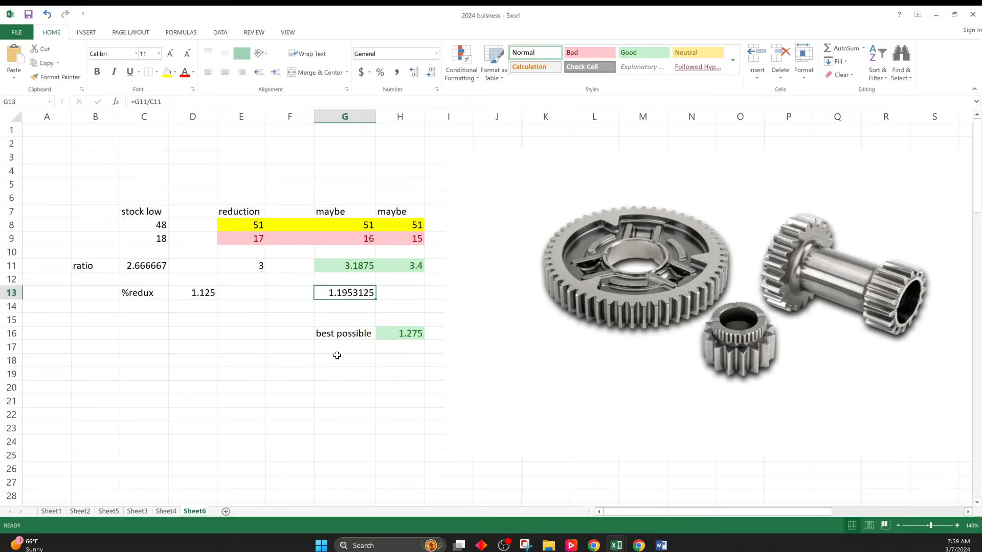
pyautogui.moveTo(804, 363)
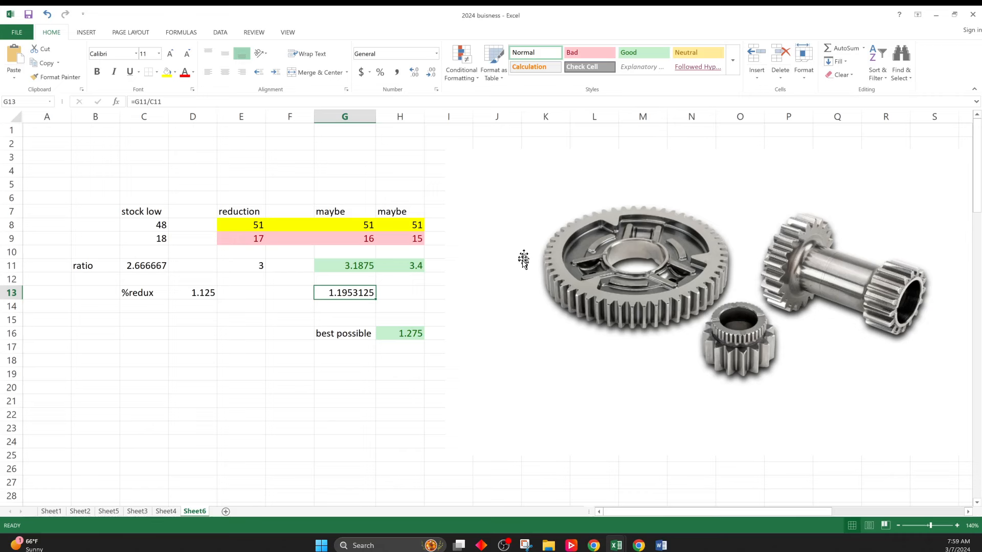
pyautogui.moveTo(923, 325)
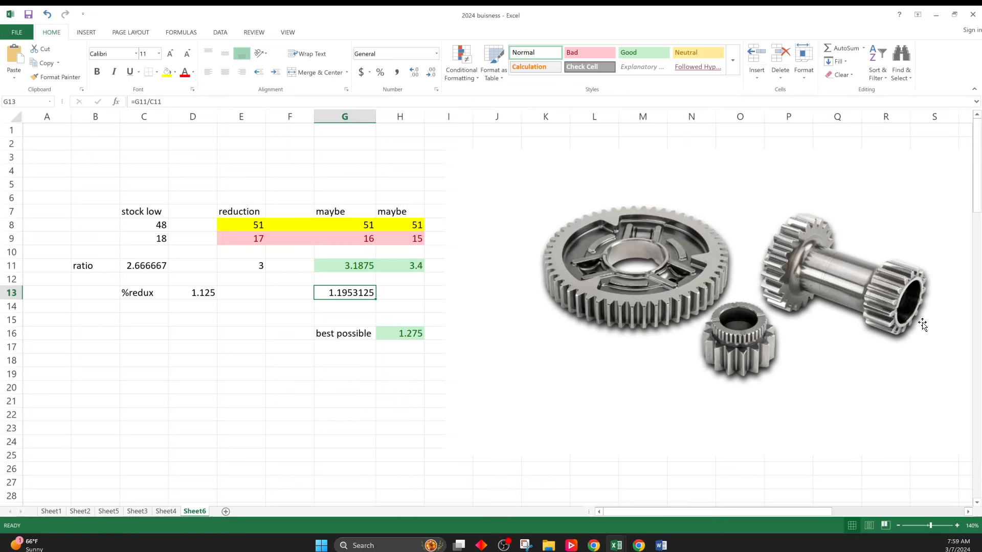
pyautogui.moveTo(188, 391)
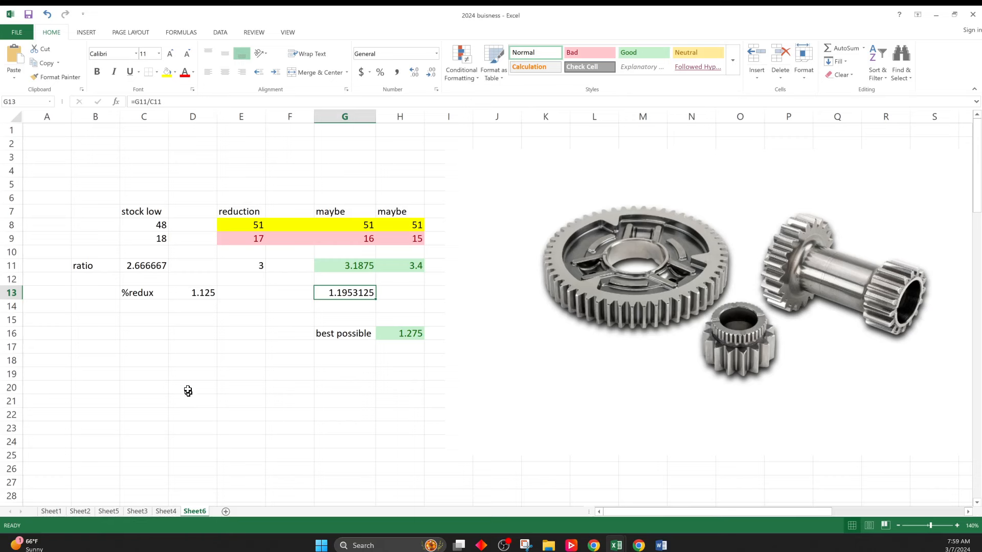
pyautogui.click(192, 387)
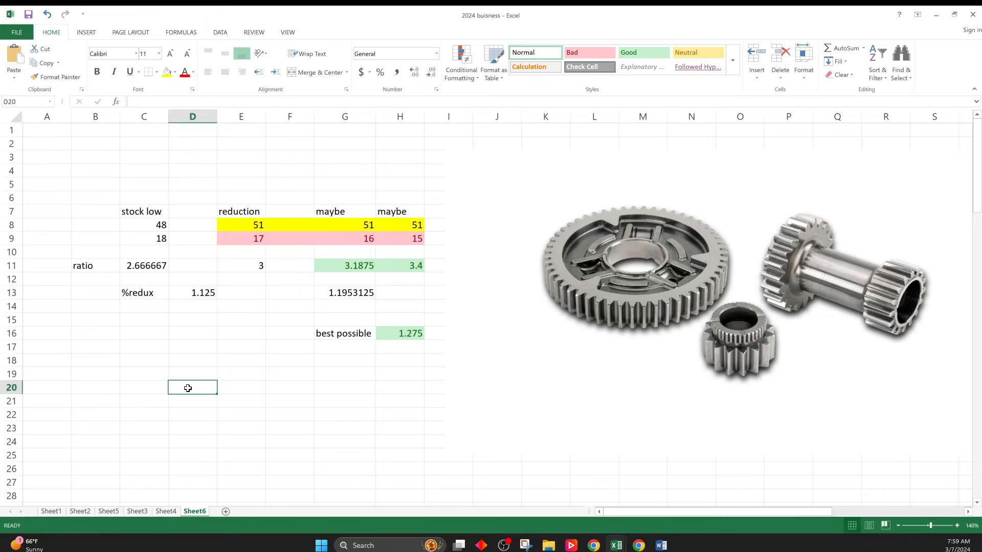
pyautogui.write('=')
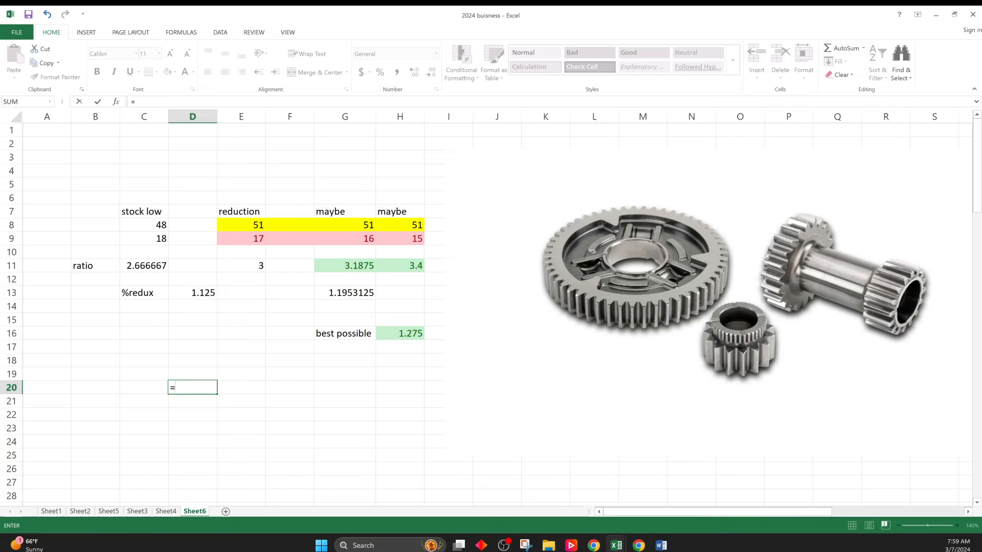
pyautogui.write('1.27*')
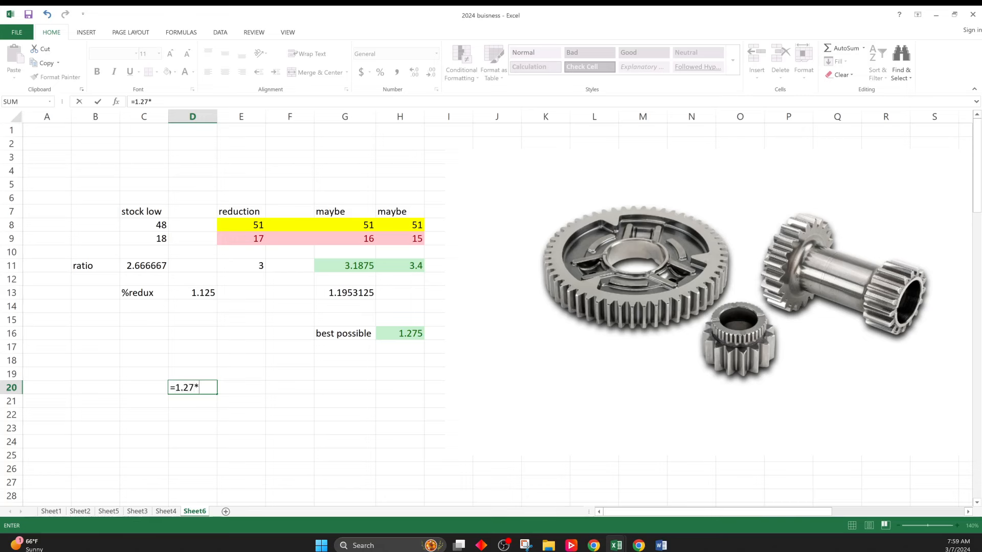
pyautogui.write('1.')
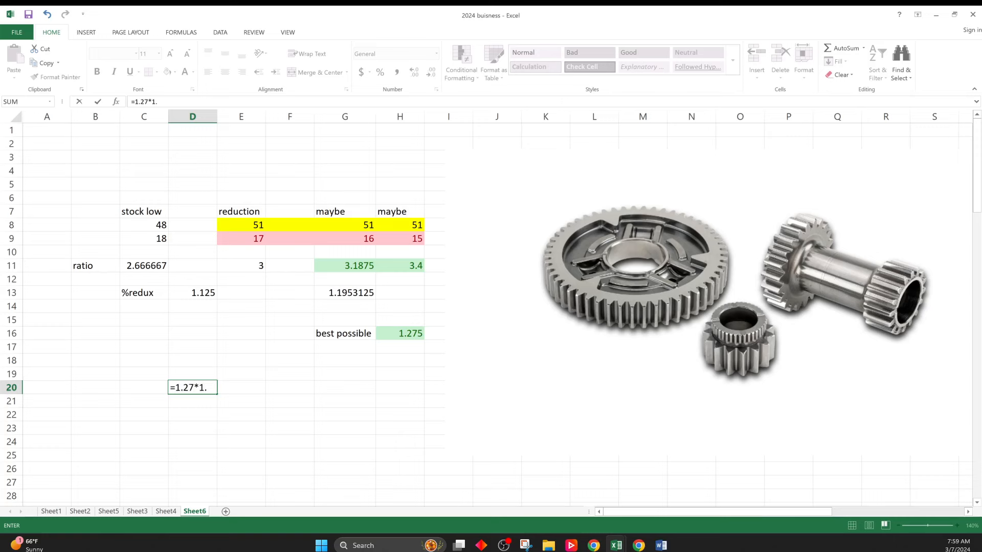
pyautogui.write('1.5113')
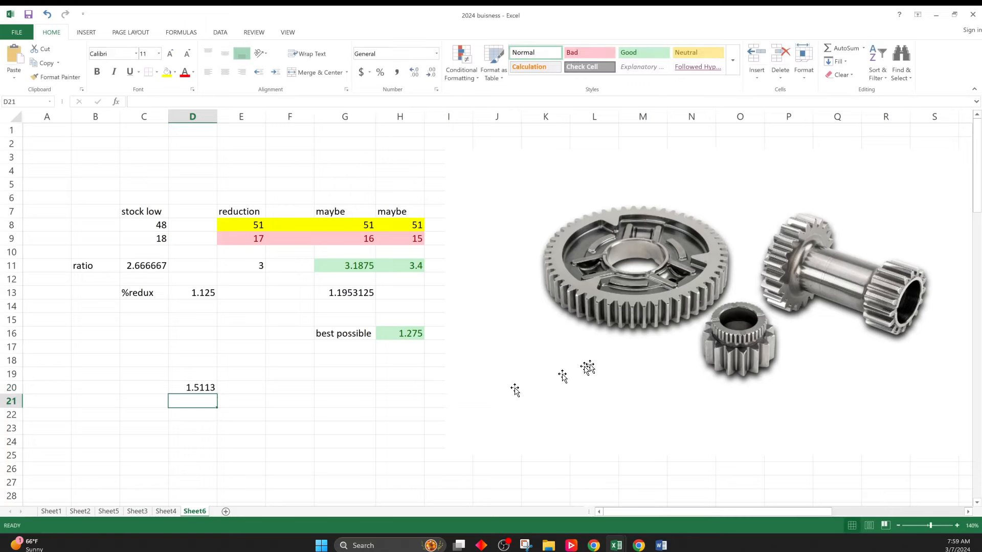
pyautogui.moveTo(862, 225)
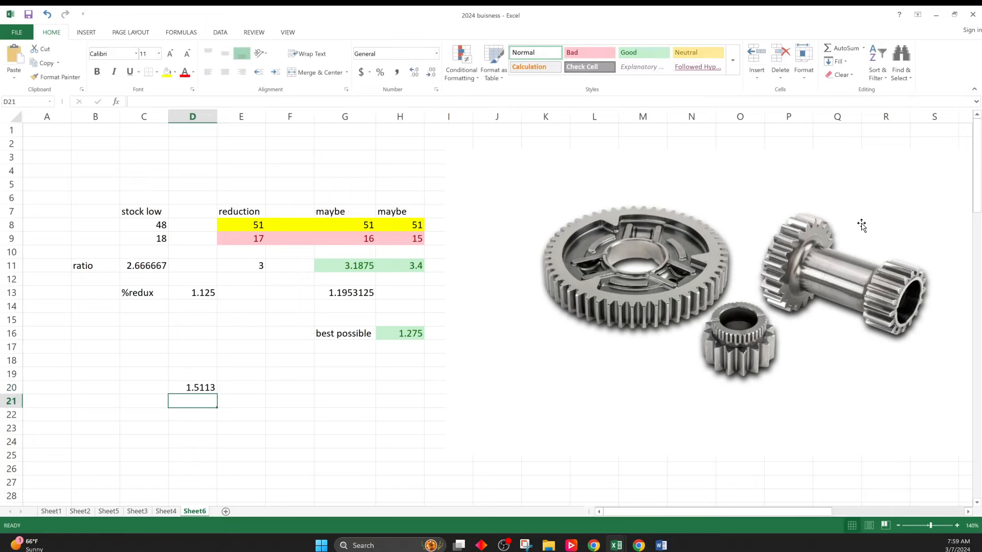
pyautogui.click(345, 252)
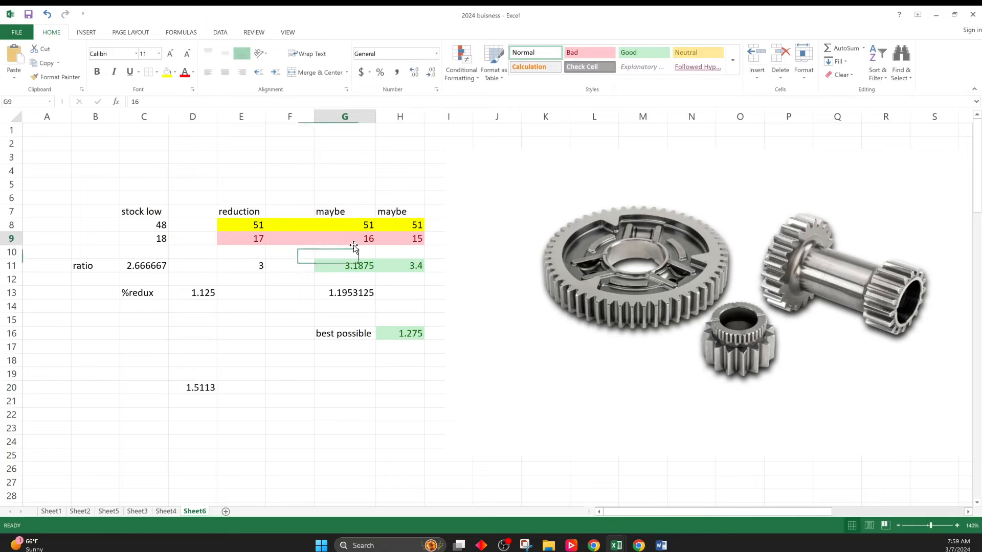
pyautogui.click(368, 238)
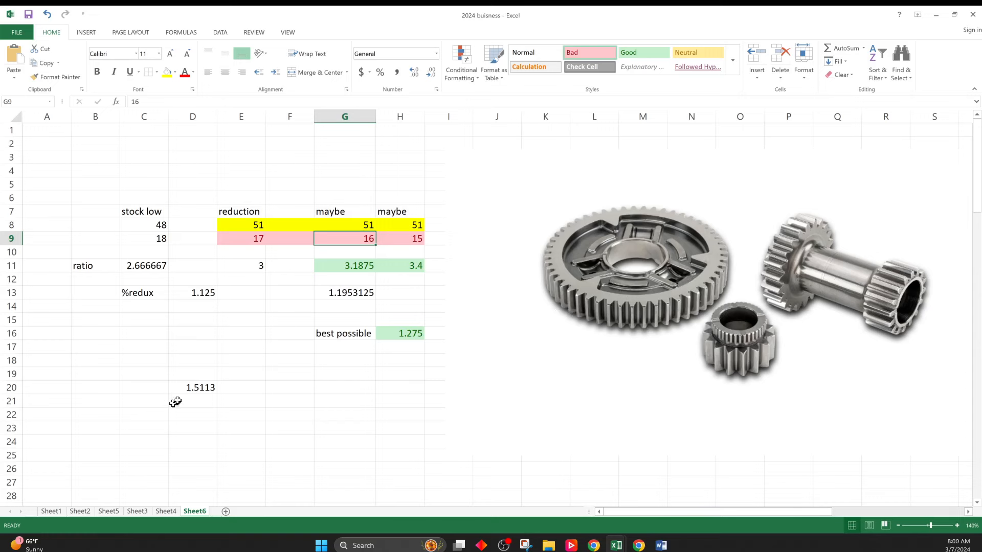
pyautogui.click(192, 387)
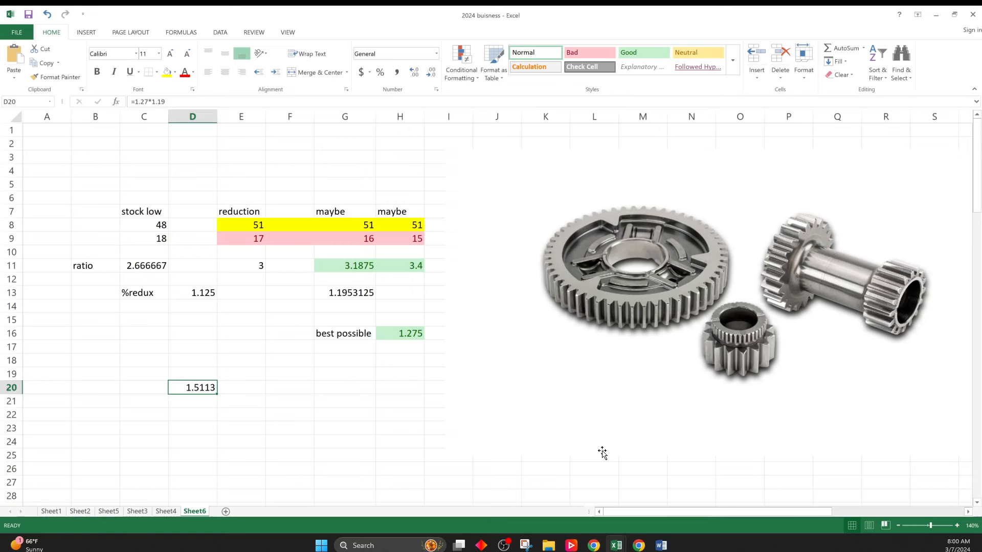
pyautogui.moveTo(717, 298)
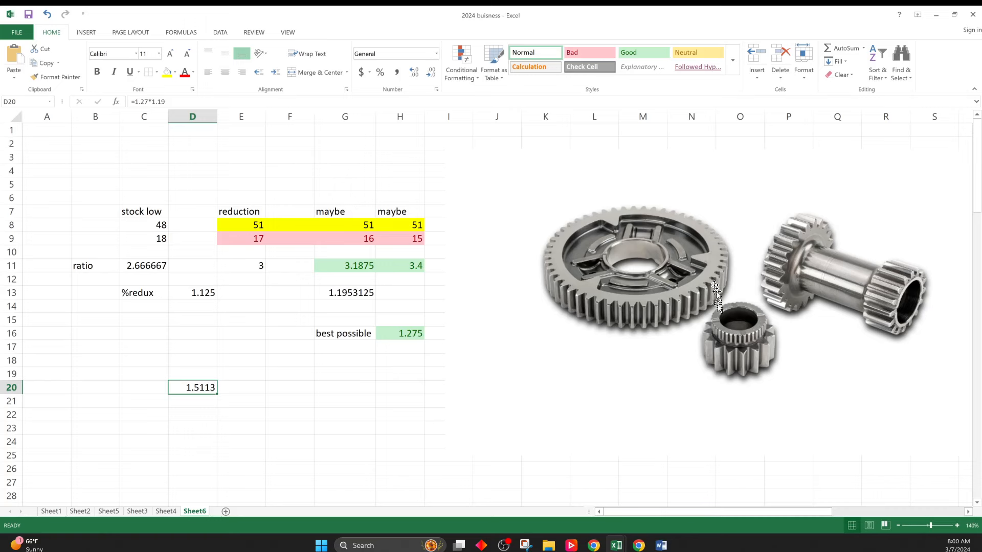
pyautogui.moveTo(498, 369)
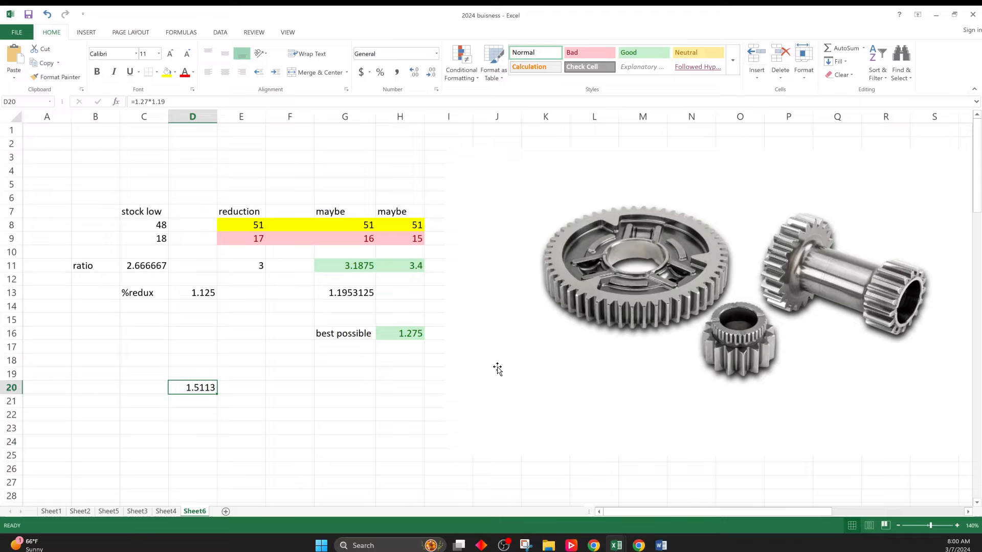
# - Scroll down and zoom out to 100% to see the gearbox and loose-gear photos
pyautogui.scroll(-3)
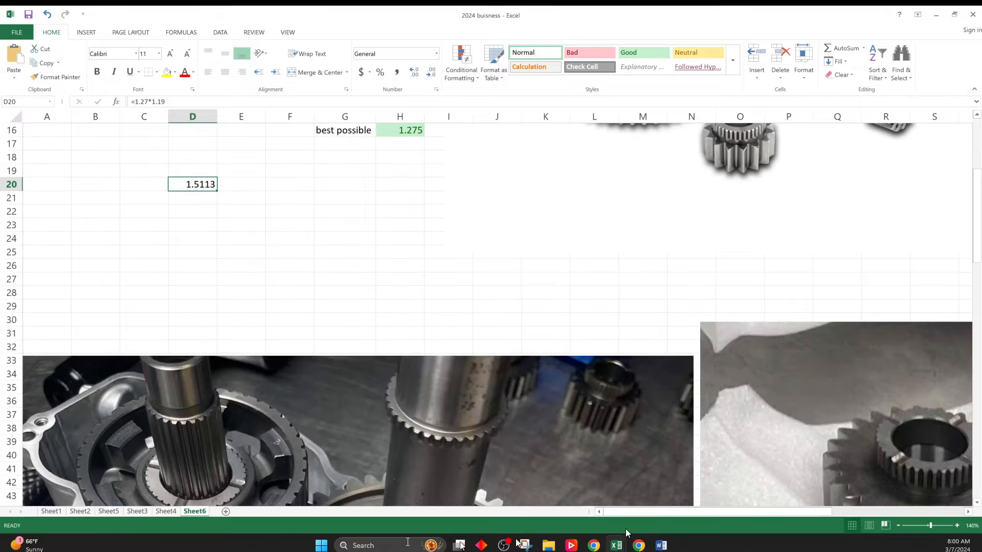
pyautogui.click(900, 526)
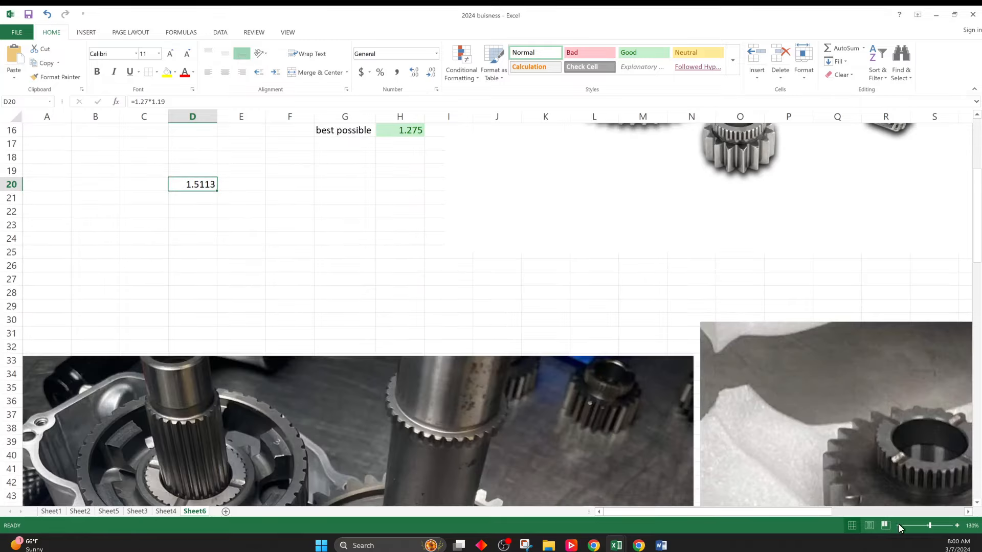
pyautogui.click(901, 526)
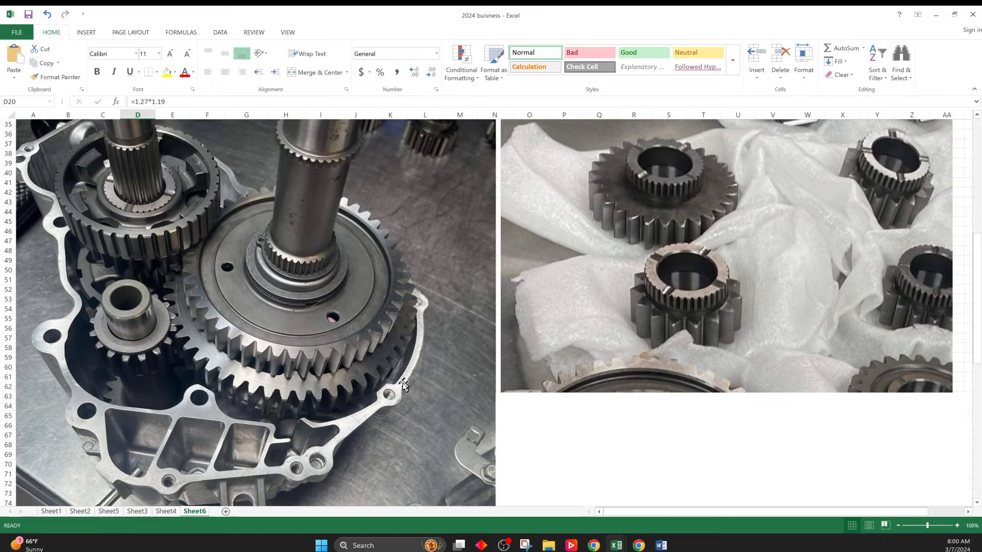
pyautogui.moveTo(372, 401)
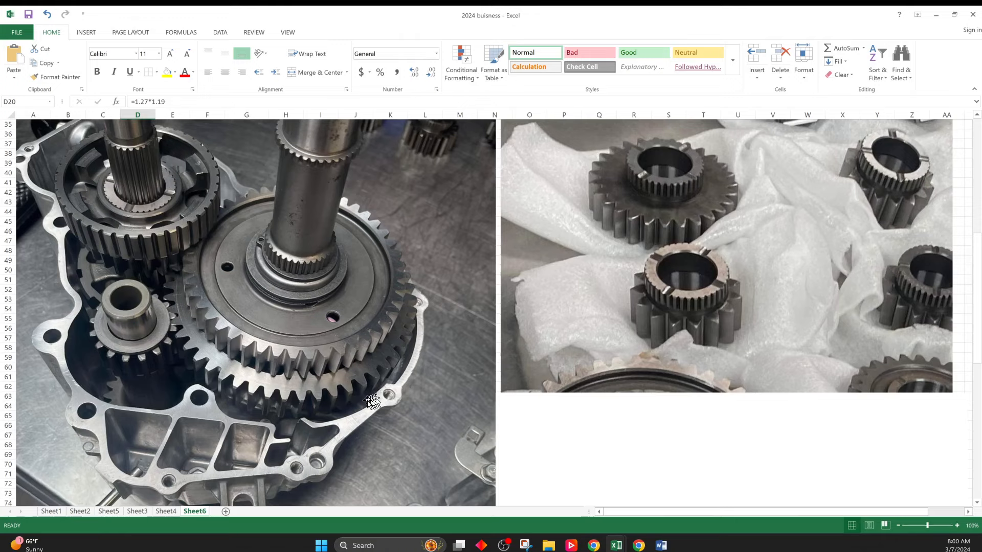
pyautogui.moveTo(392, 393)
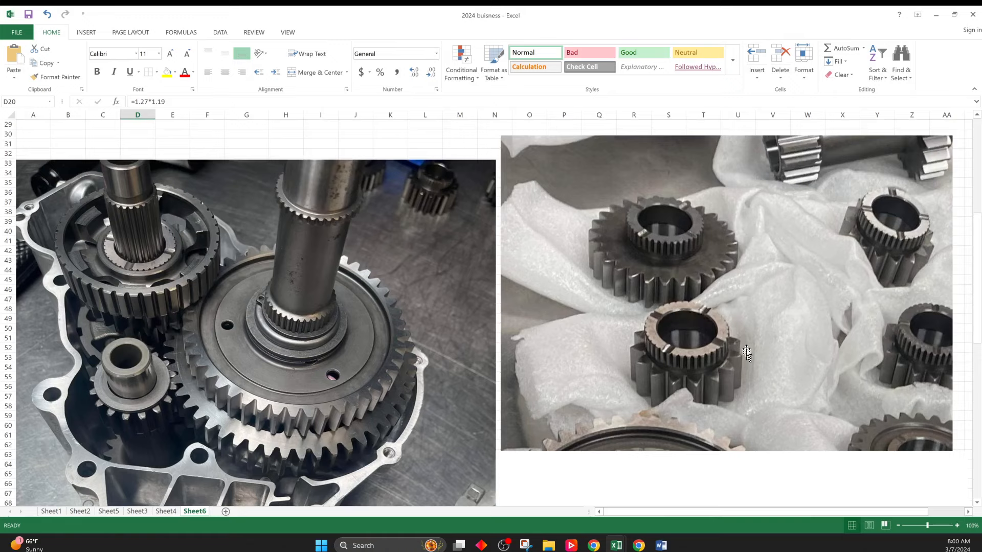
pyautogui.moveTo(738, 351)
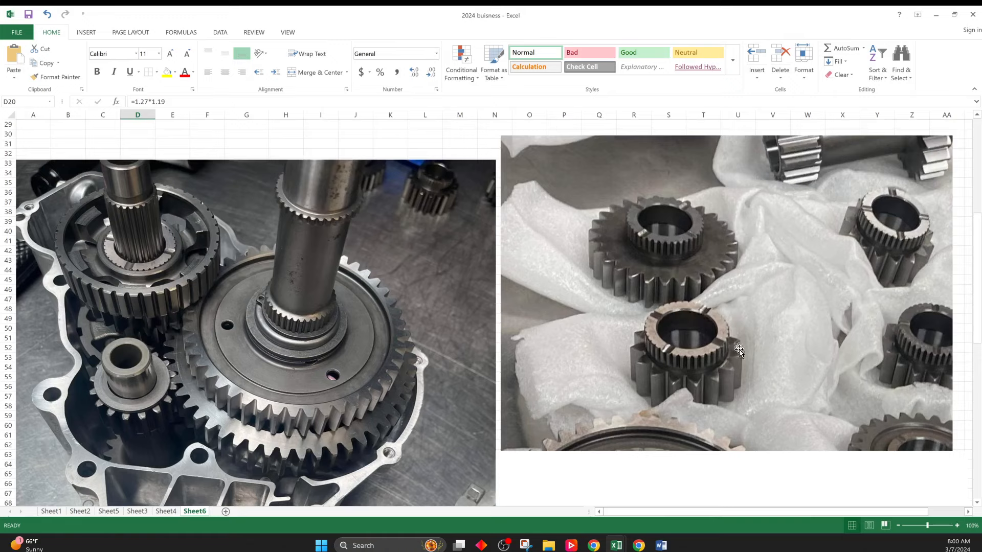
pyautogui.moveTo(662, 380)
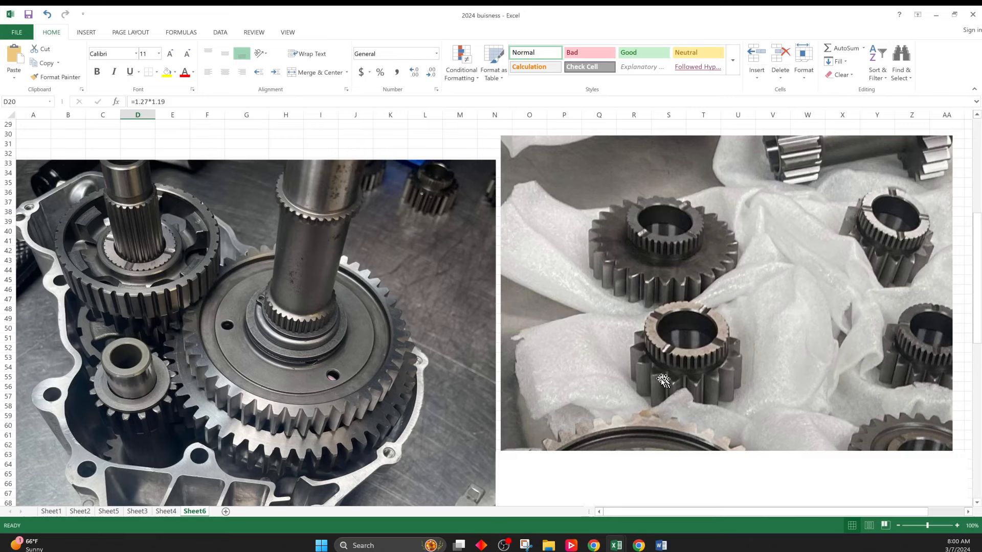
pyautogui.moveTo(640, 322)
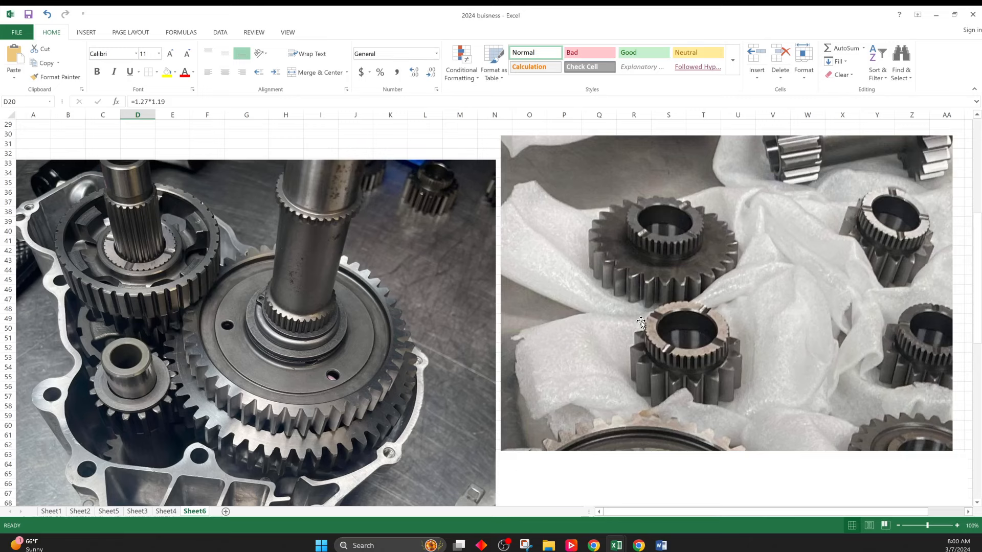
pyautogui.moveTo(714, 310)
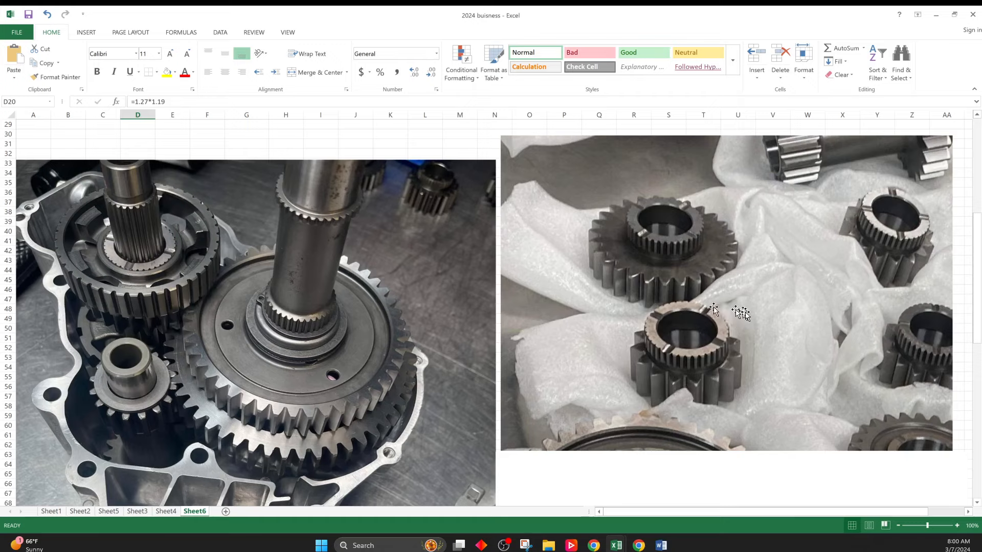
pyautogui.moveTo(723, 325)
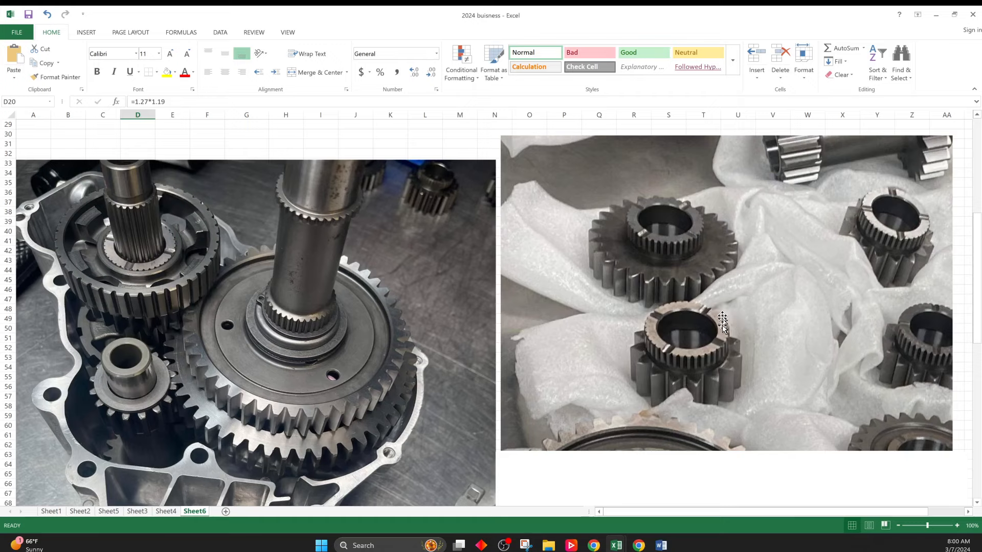
pyautogui.moveTo(654, 325)
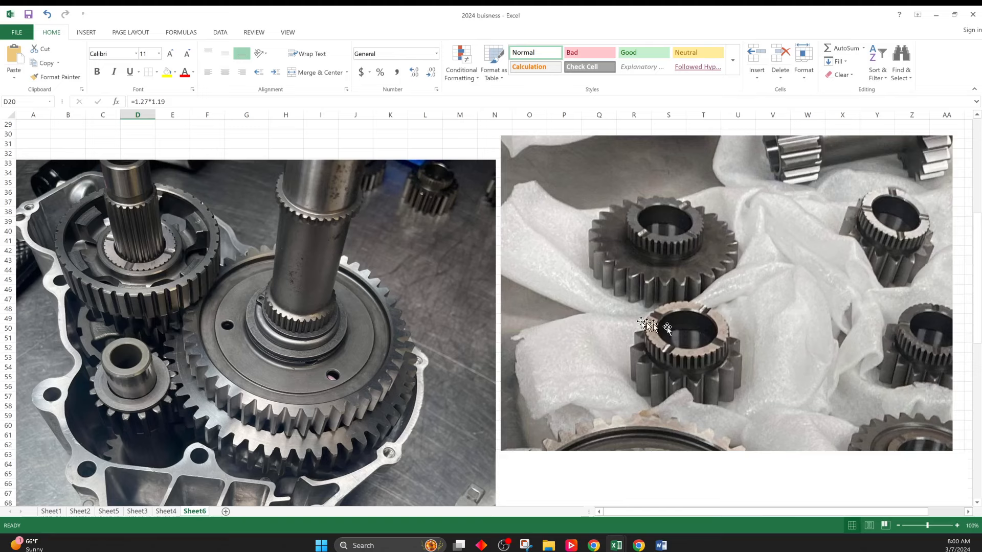
pyautogui.moveTo(651, 316)
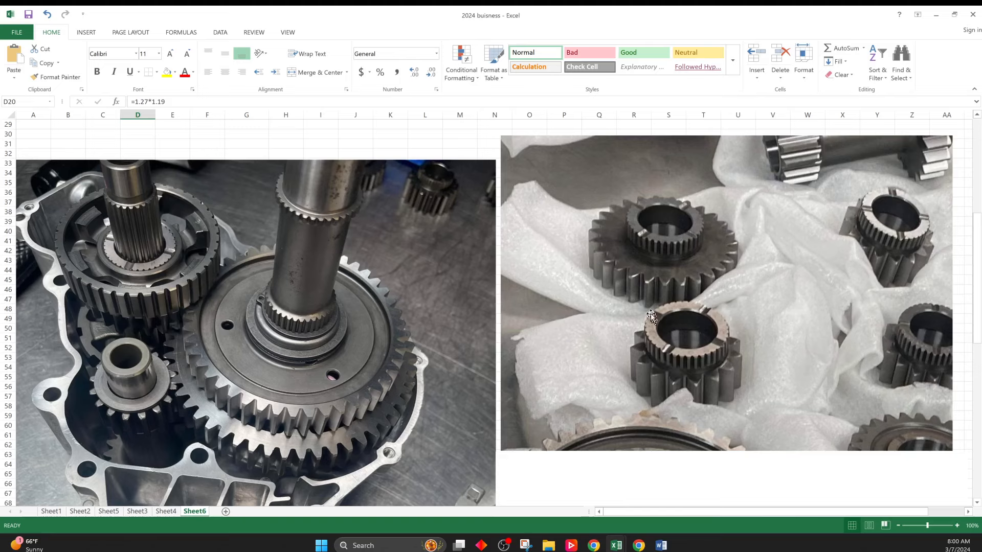
pyautogui.moveTo(732, 374)
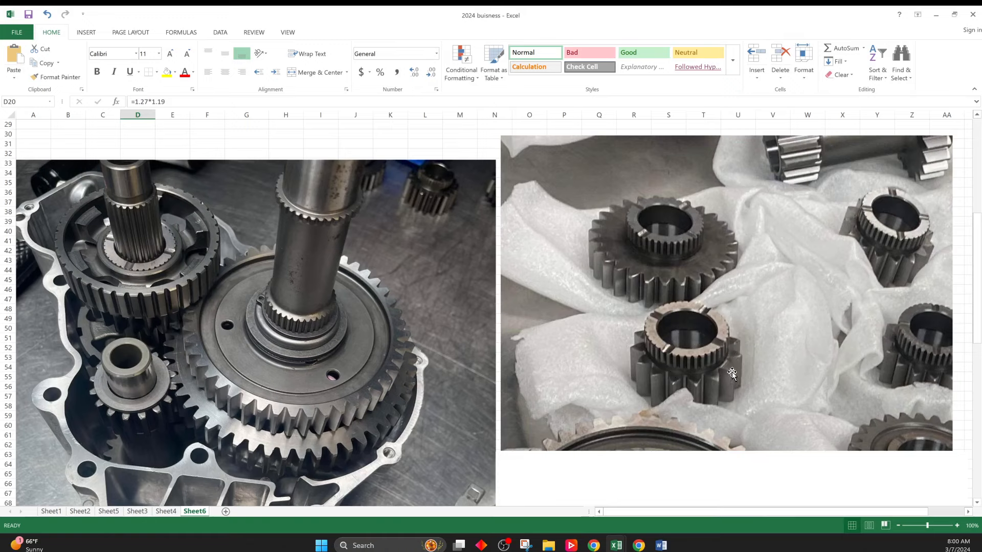
pyautogui.moveTo(701, 370)
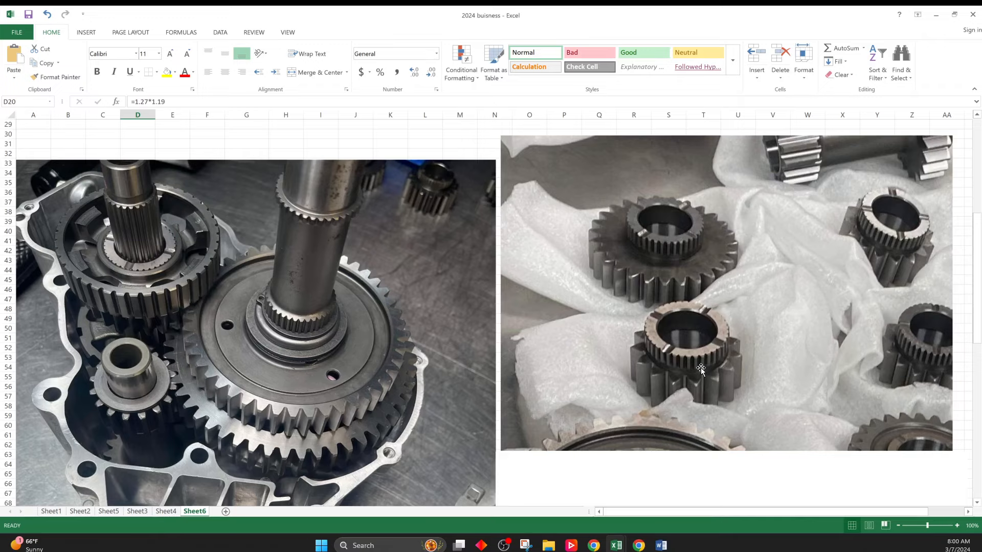
# - Scroll down to the ring-and-pinion photo, then return to the gear ratio table at 150%
pyautogui.scroll(-3)
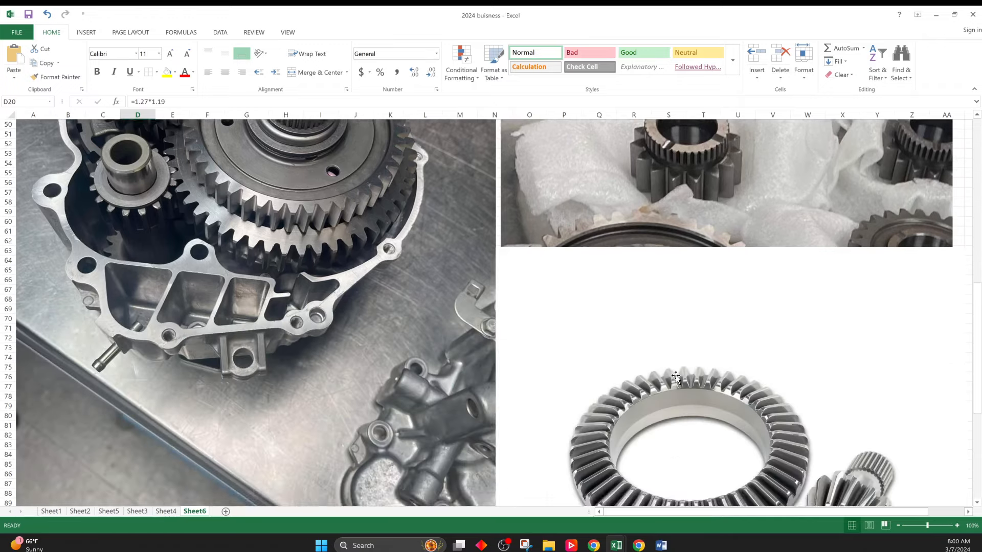
pyautogui.scroll(-3)
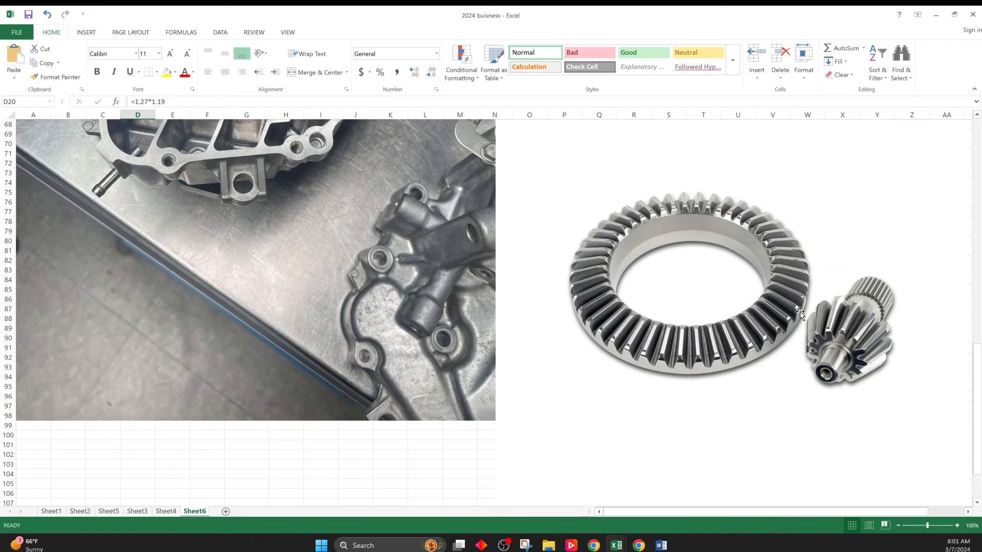
pyautogui.scroll(-3)
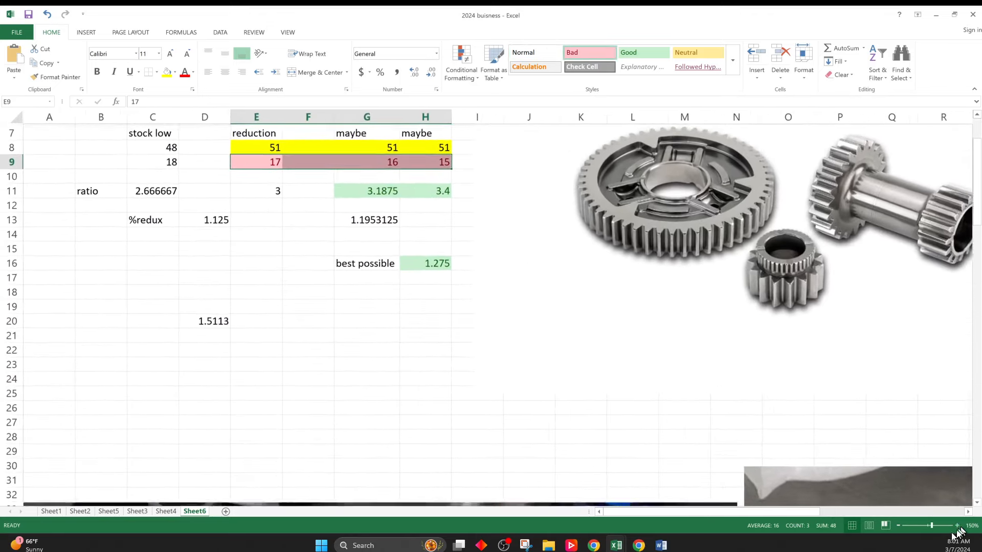
pyautogui.hscroll(3)
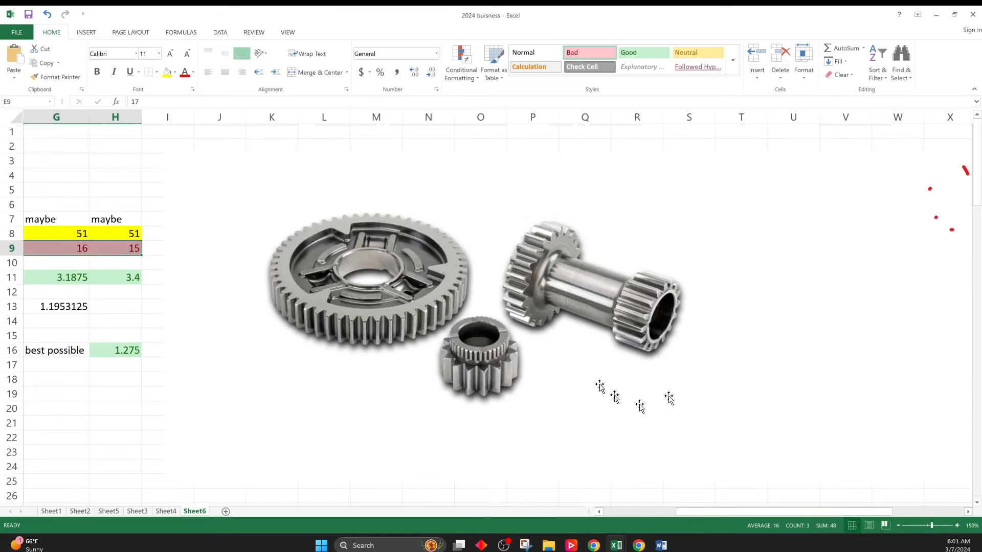
pyautogui.moveTo(463, 356)
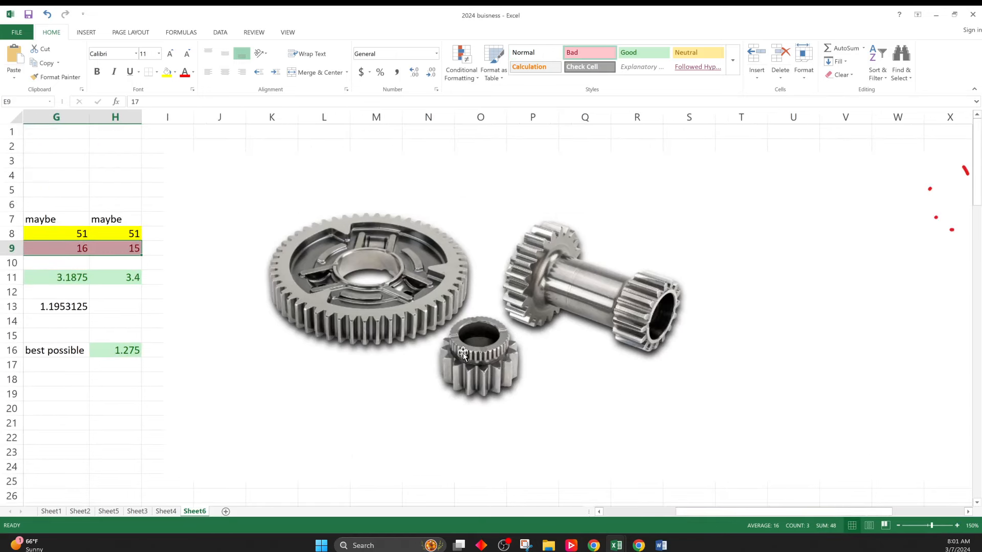